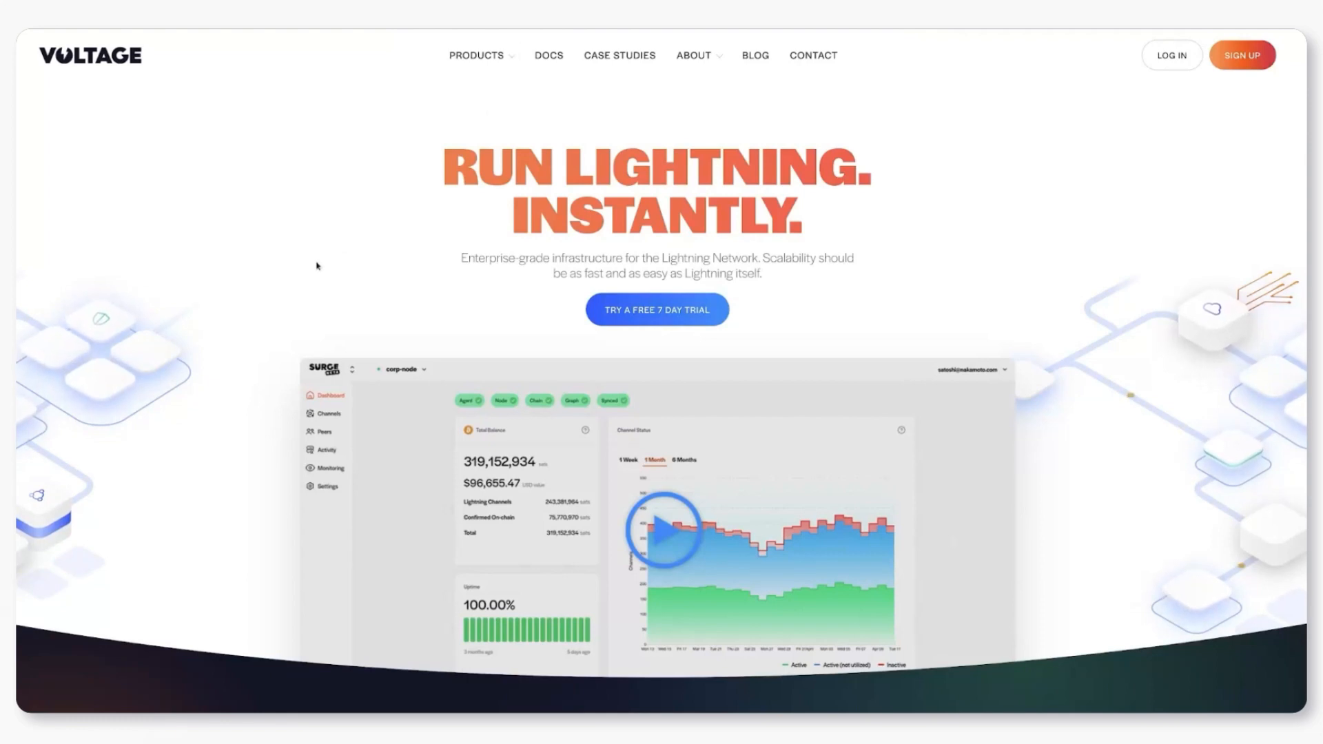
mouse_move(388, 262)
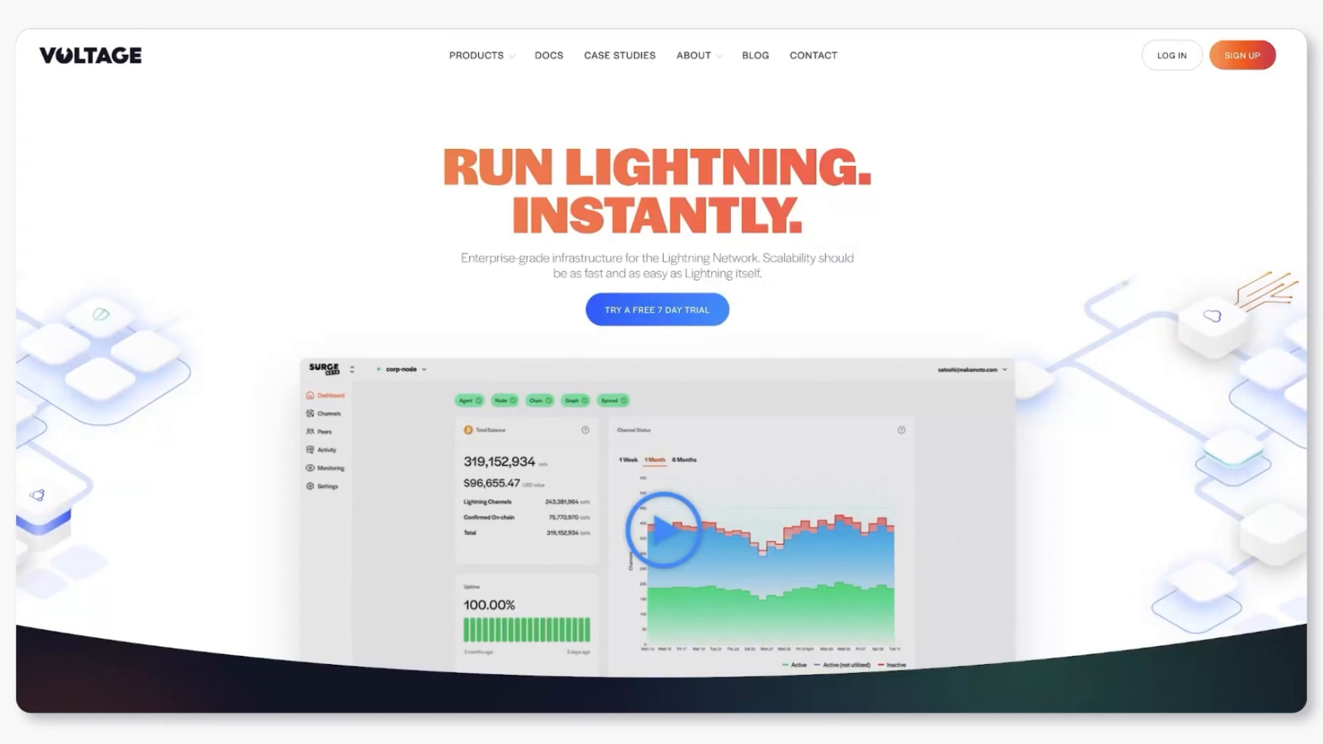
mouse_move(397, 122)
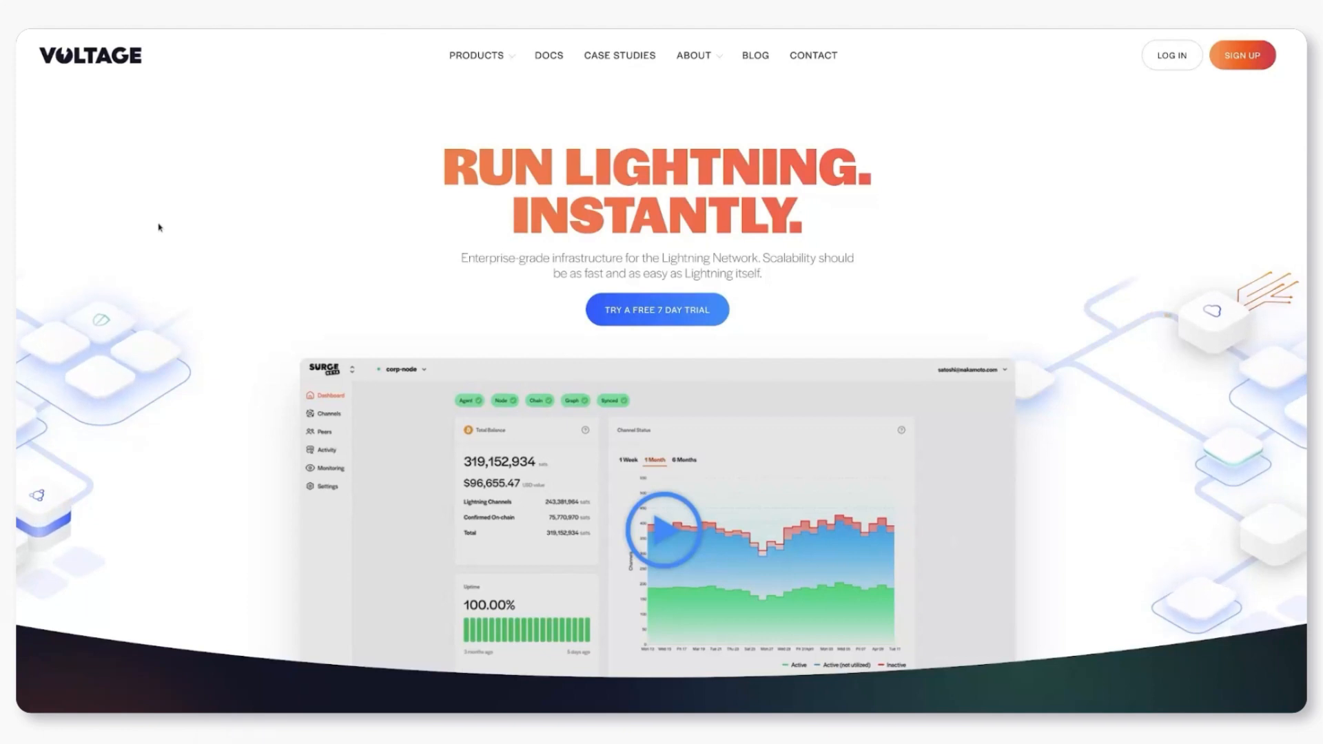
mouse_move(179, 163)
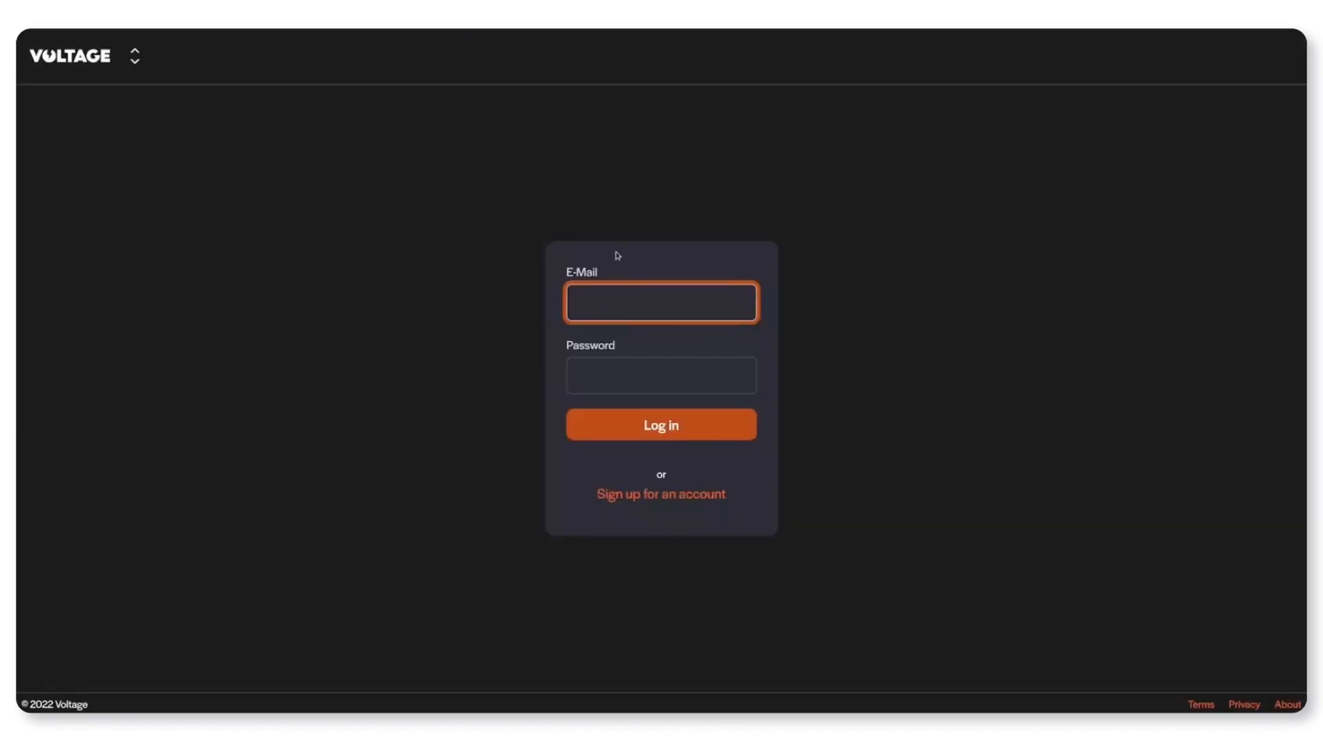
mouse_move(615, 284)
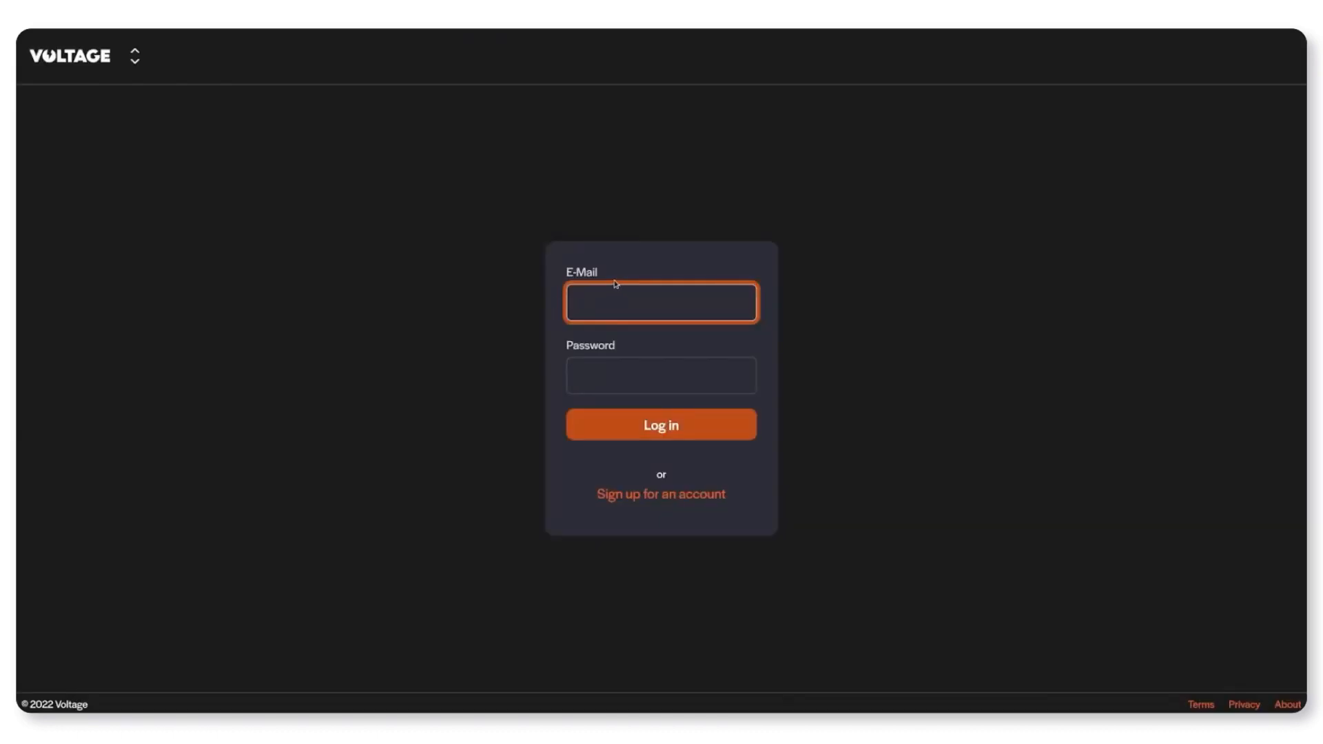
Step: Sign in to the Voltage account with e-mail and password, reaching the Add Nostr Account page
left_click(660, 302)
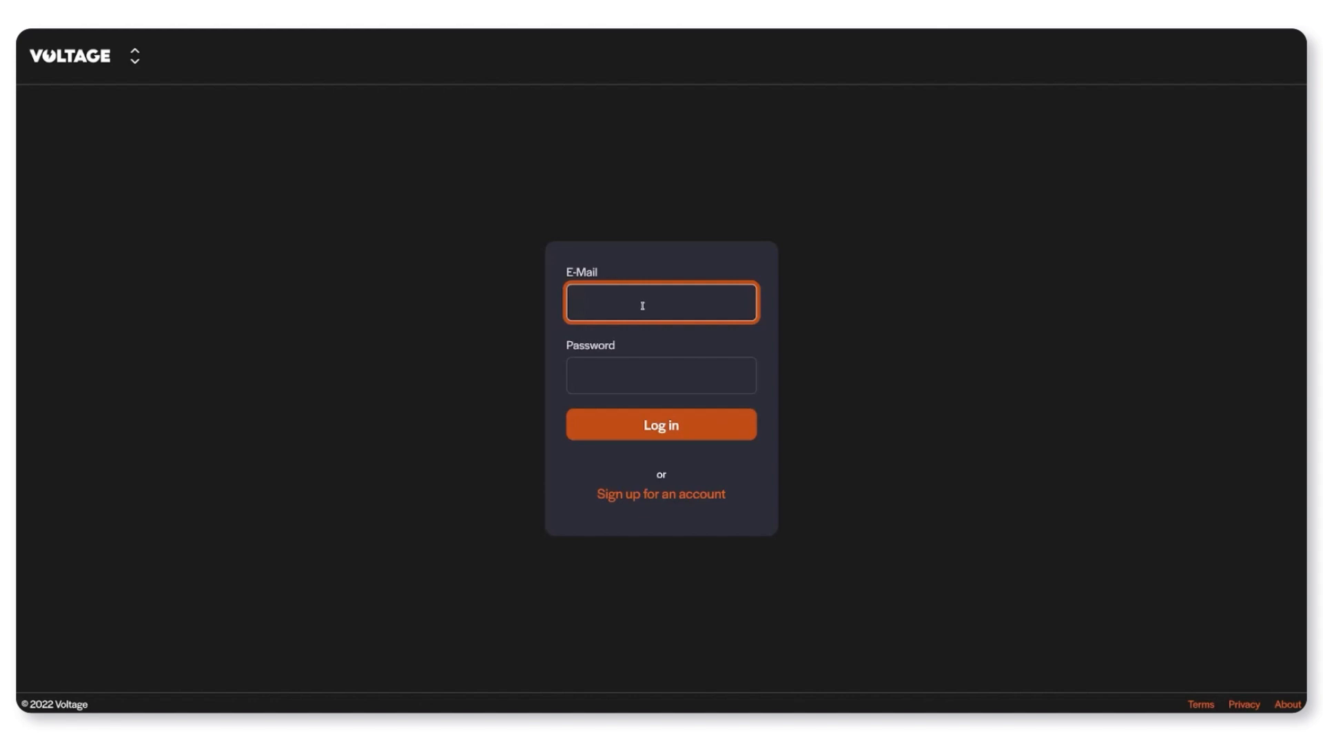
left_click(661, 424)
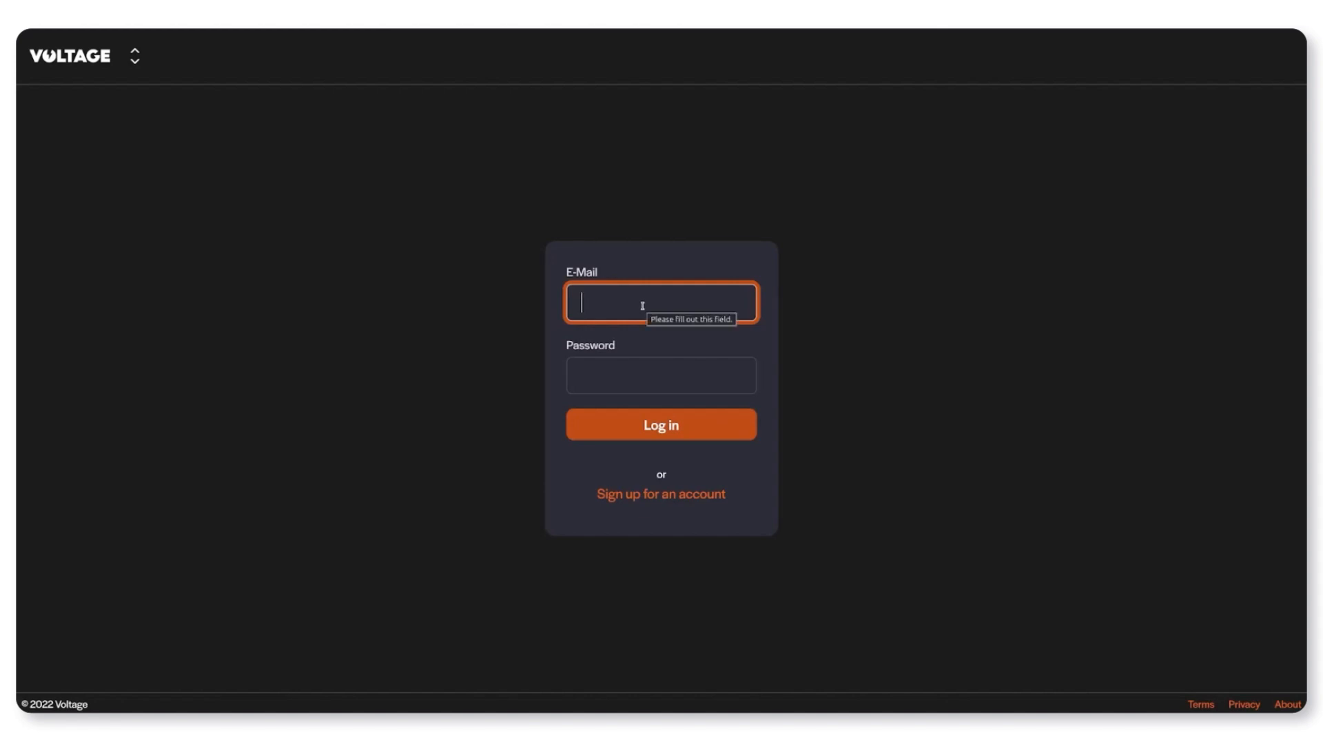
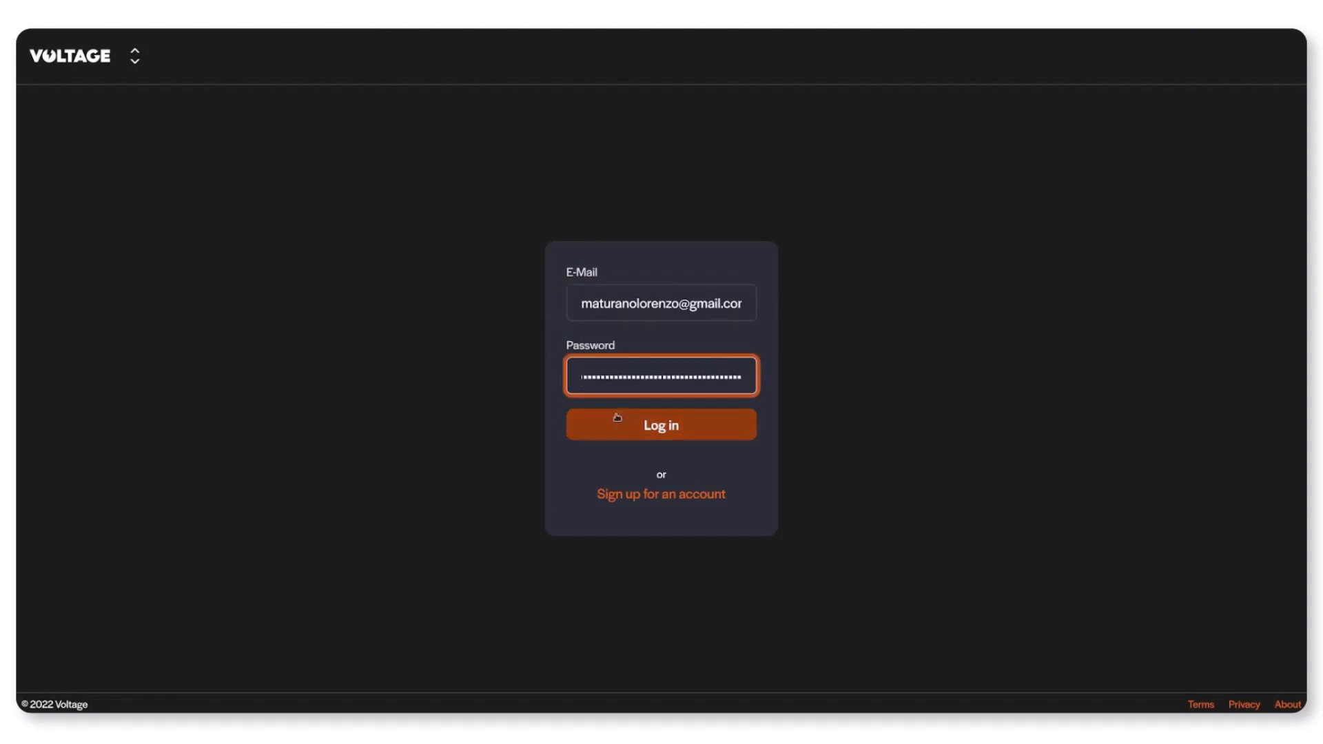
left_click(661, 423)
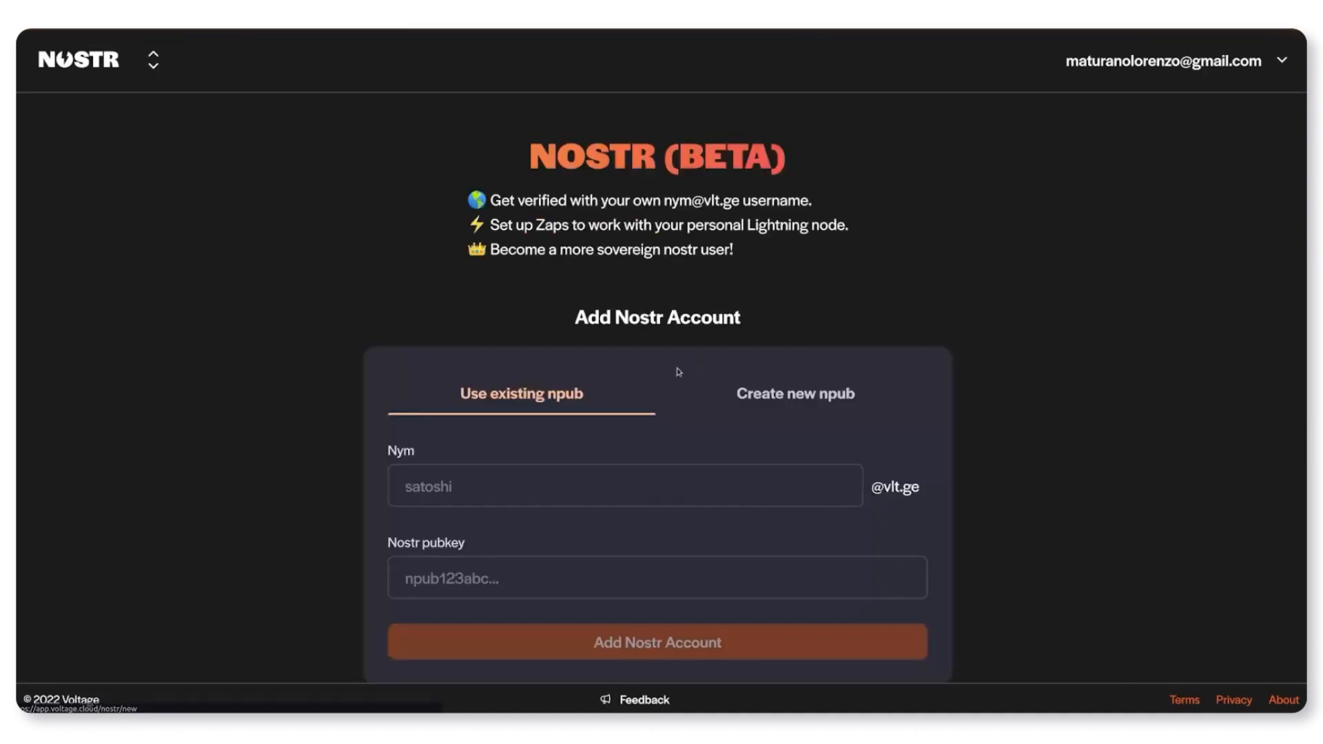
Step: Preview the Create new npub option, then return to Use existing npub with nym lorenzo
scroll("down", 3)
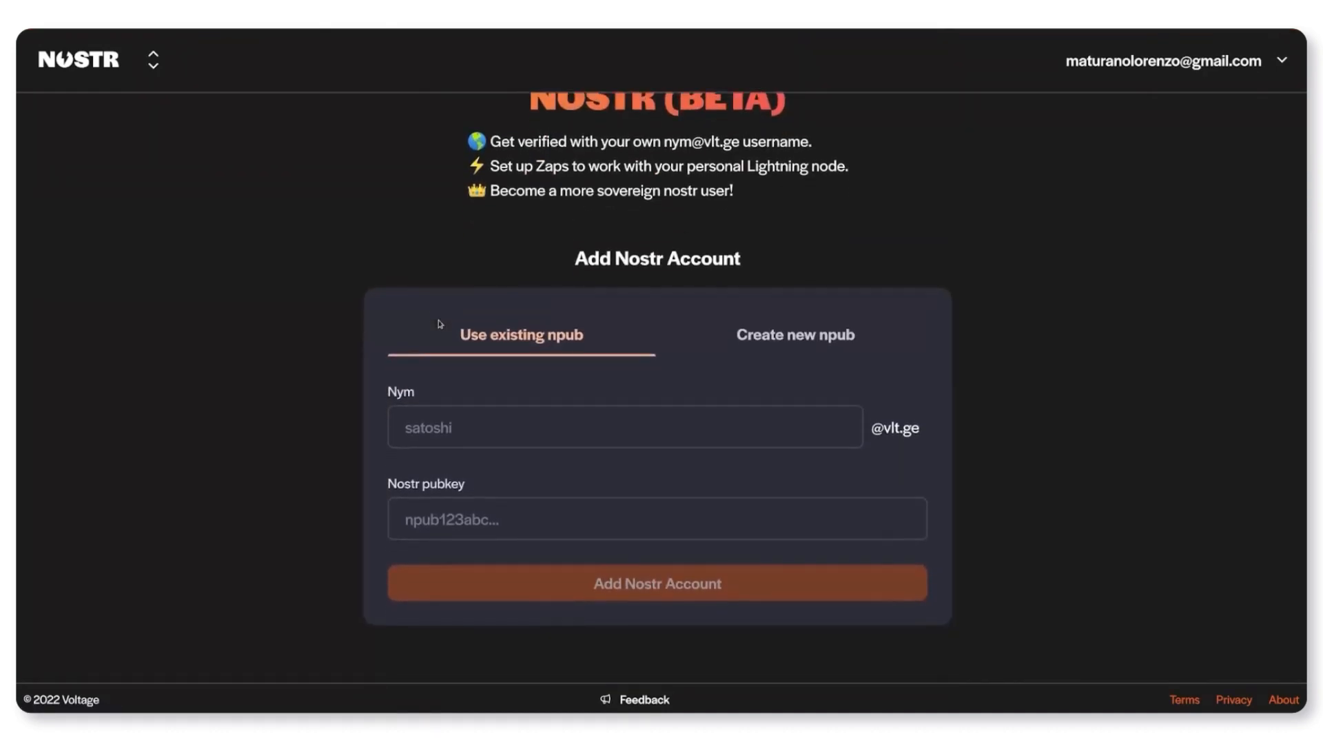
left_click(656, 518)
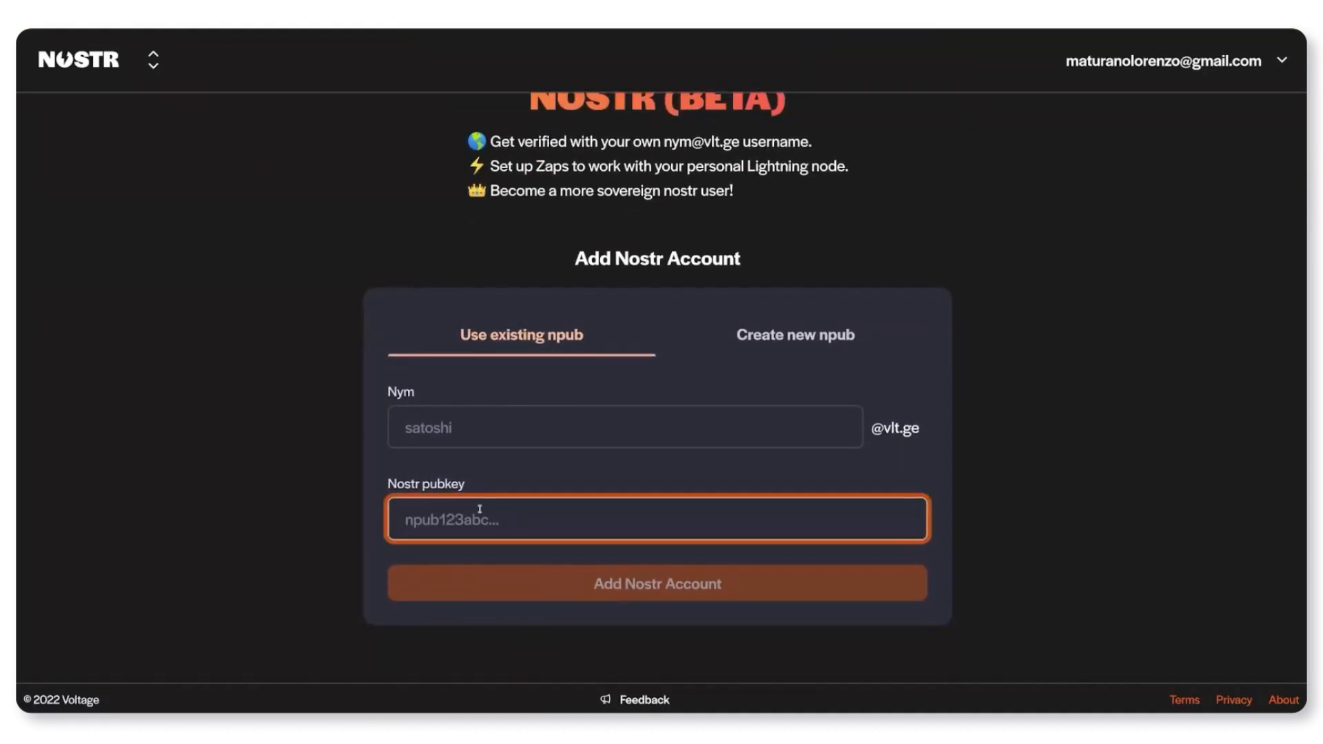
left_click(625, 428)
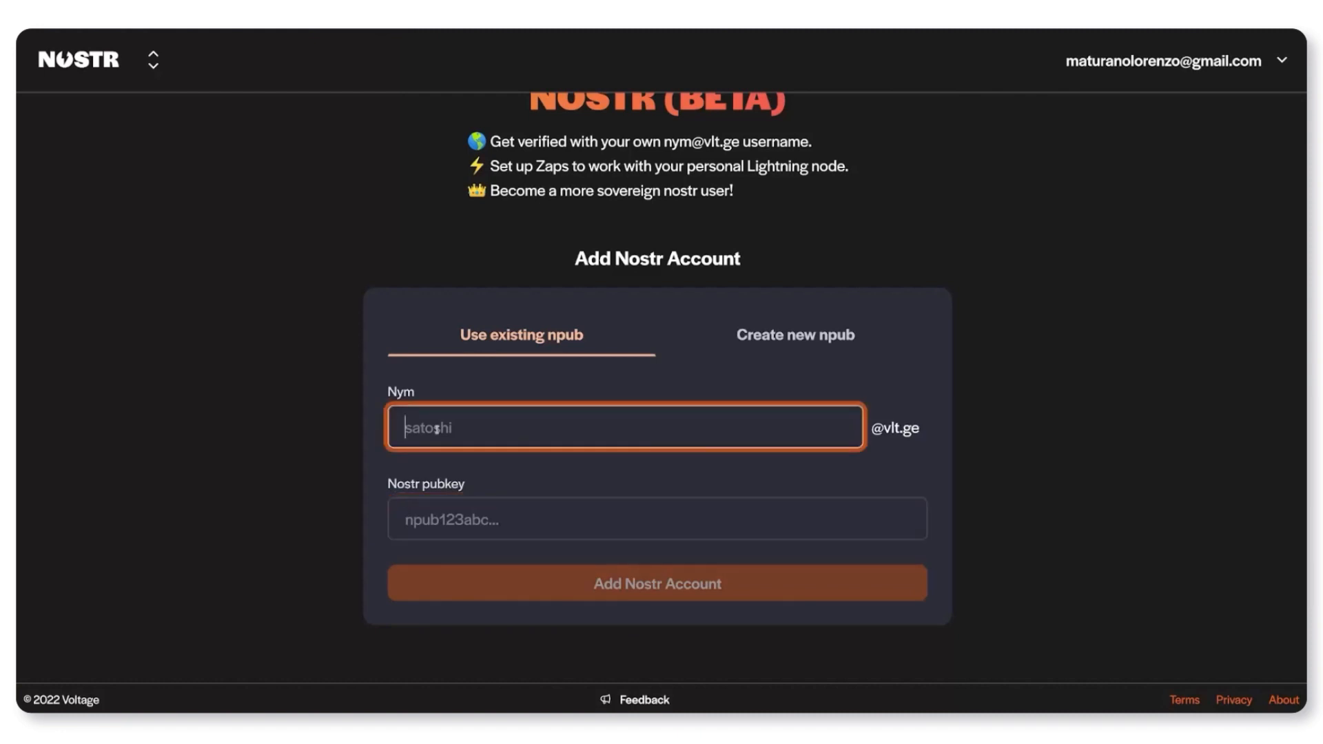
left_click(656, 519)
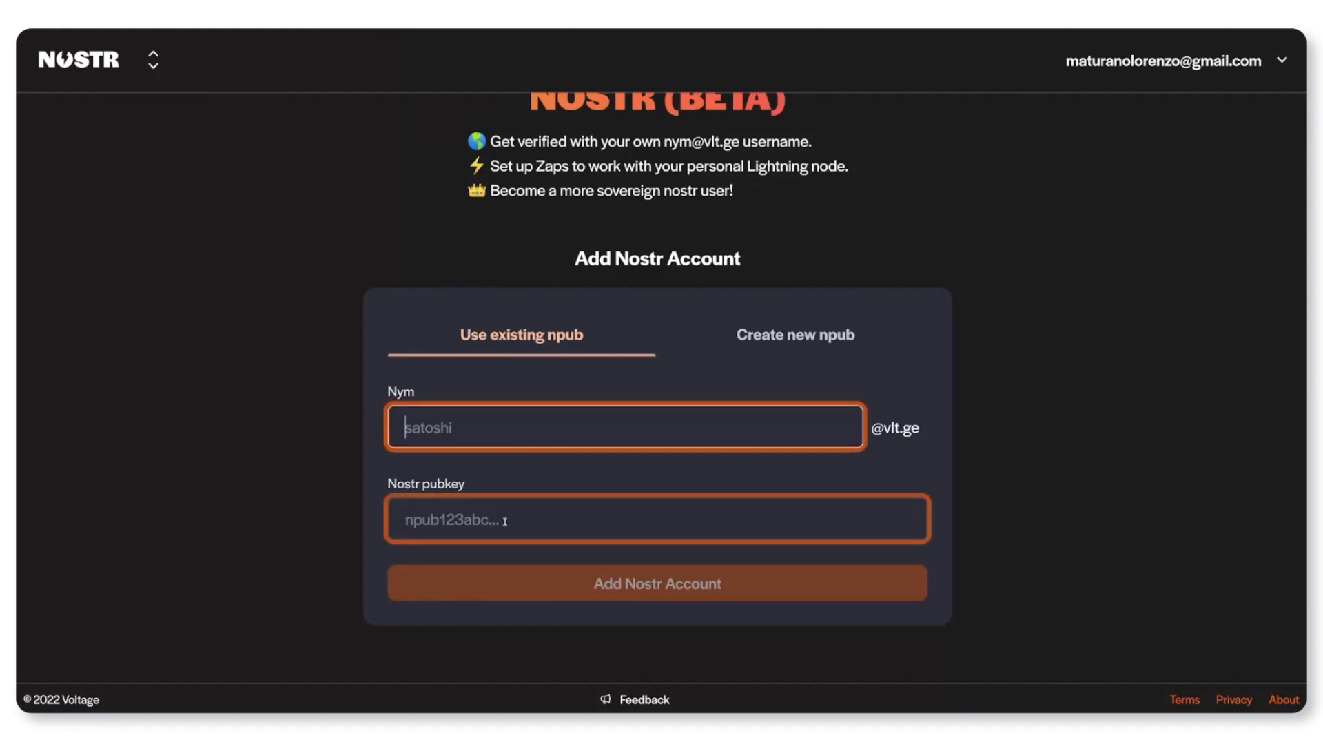
left_click(656, 583)
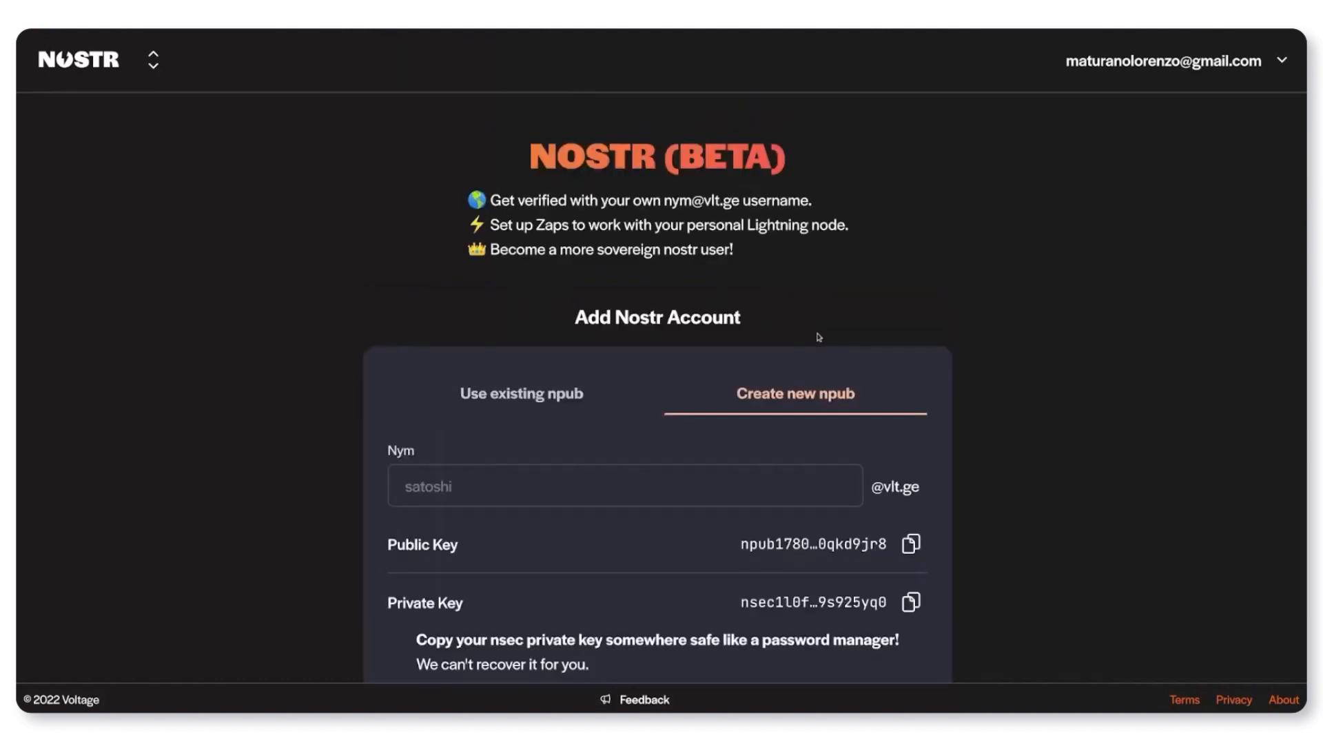
scroll("down", 3)
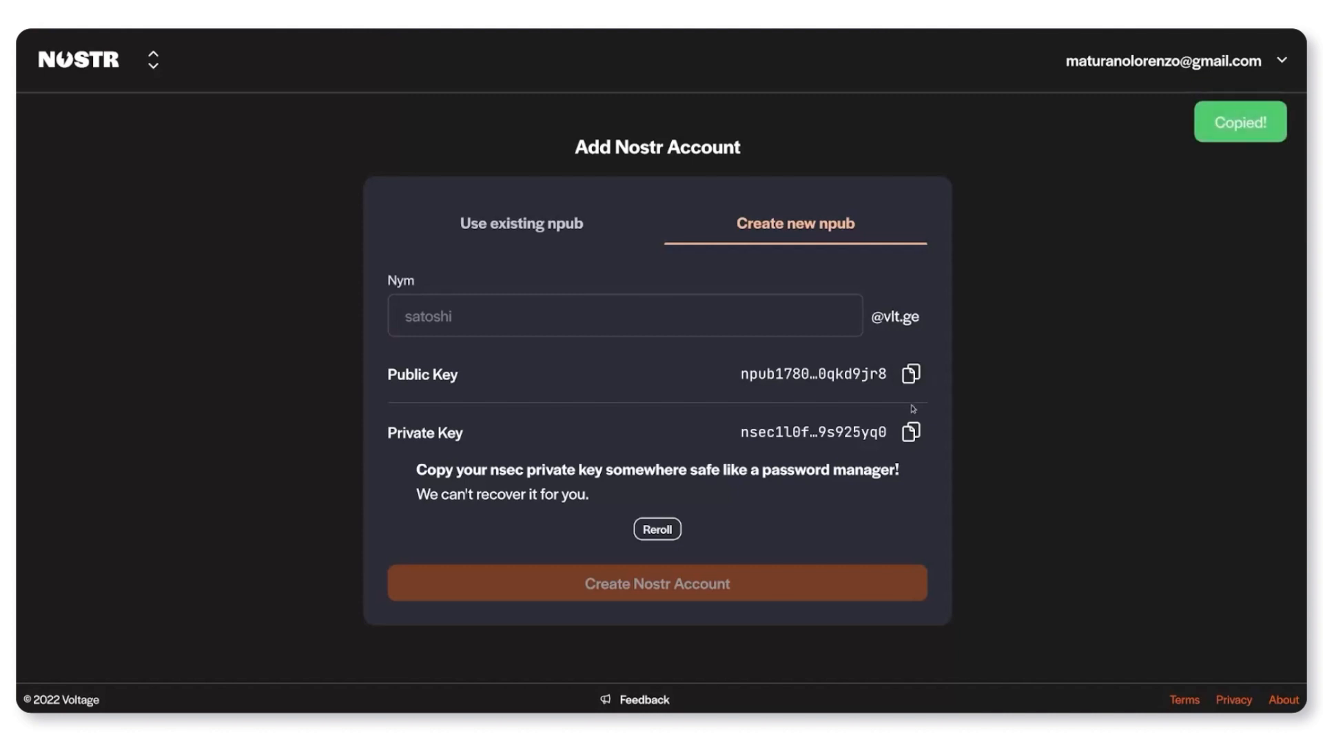
left_click(521, 223)
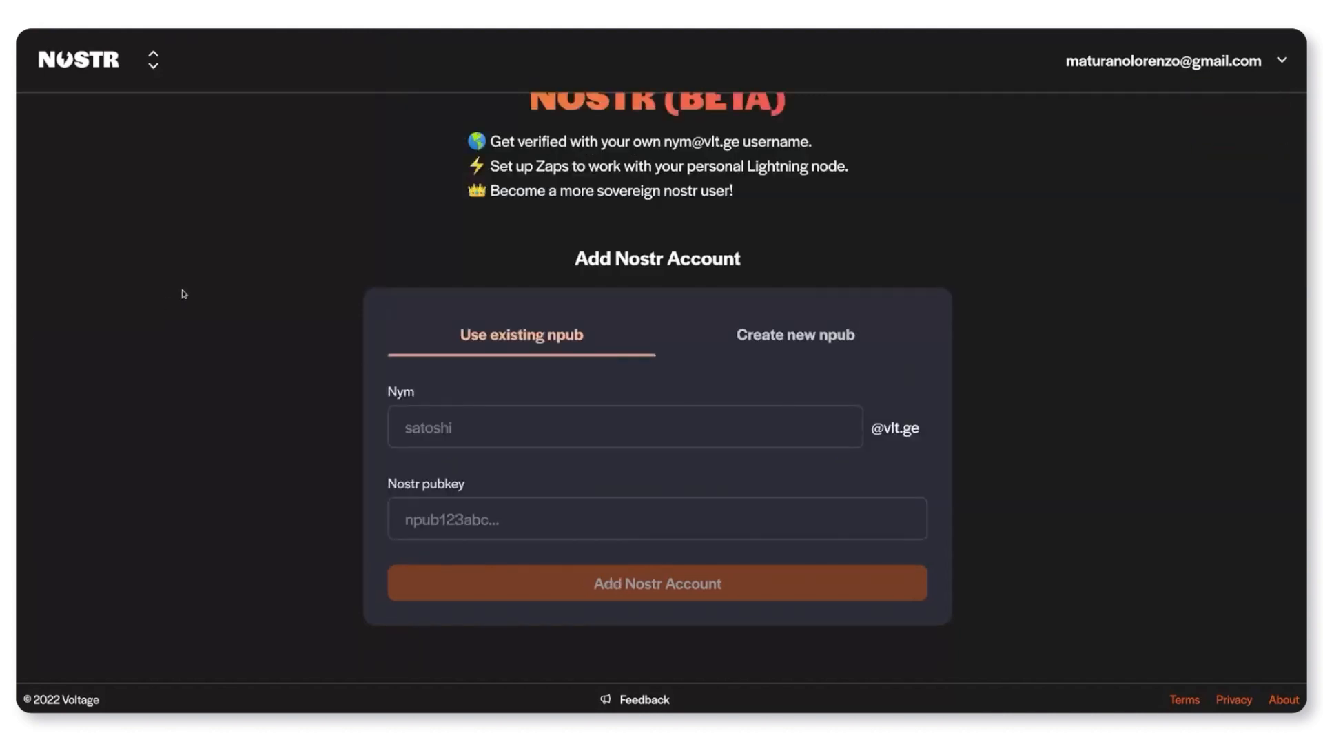
Step: Enter the existing npub1hxfv… public key and submit the new Nostr account
left_click(656, 518)
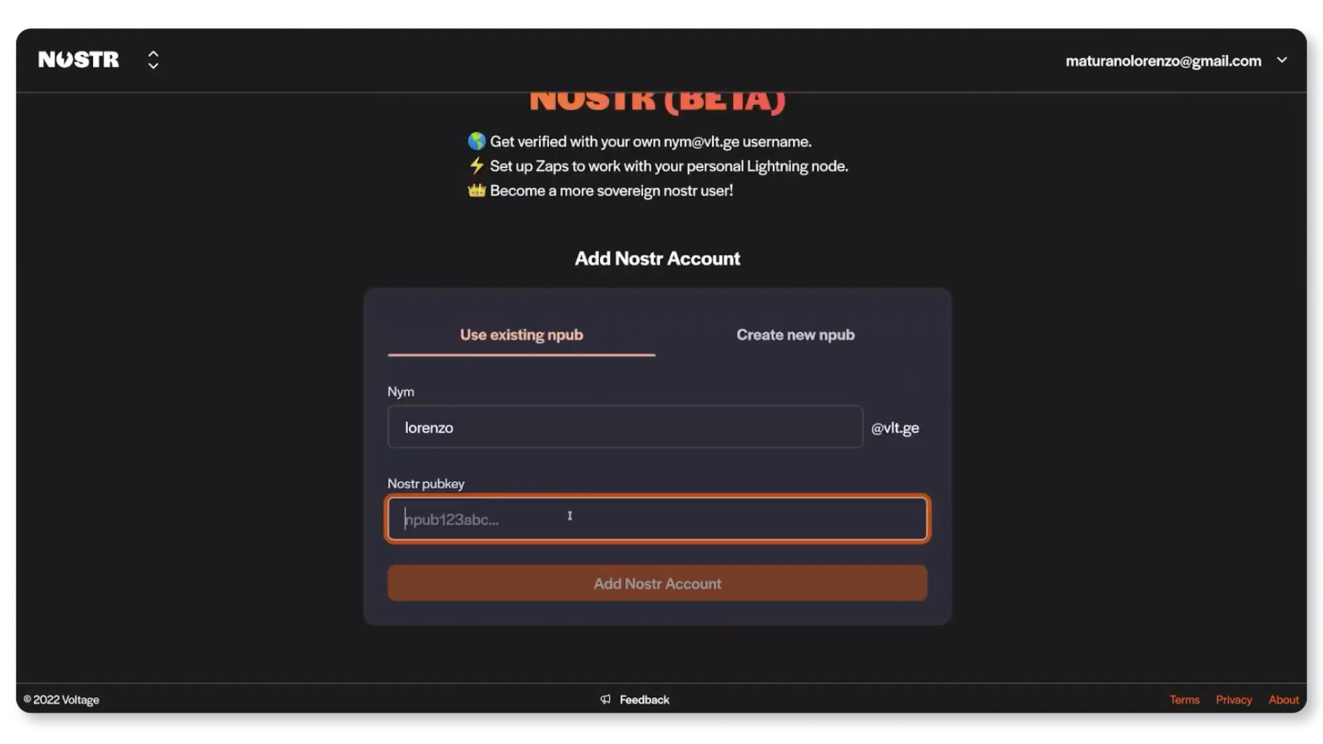
type("npub1hxfv24c6aj87ktc7a4fhuwste2hc0j2a3jc2a8rjd60nvvxrda8qcjxw8z")
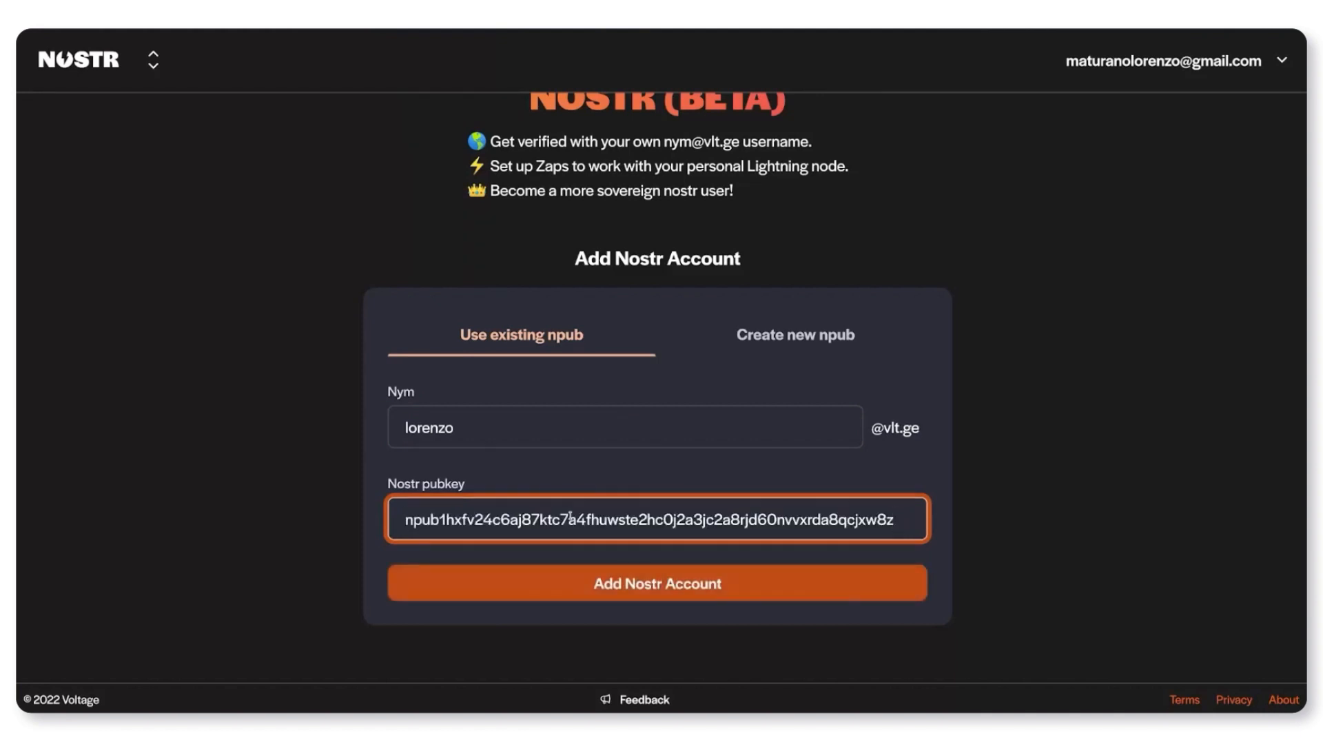
left_click(656, 584)
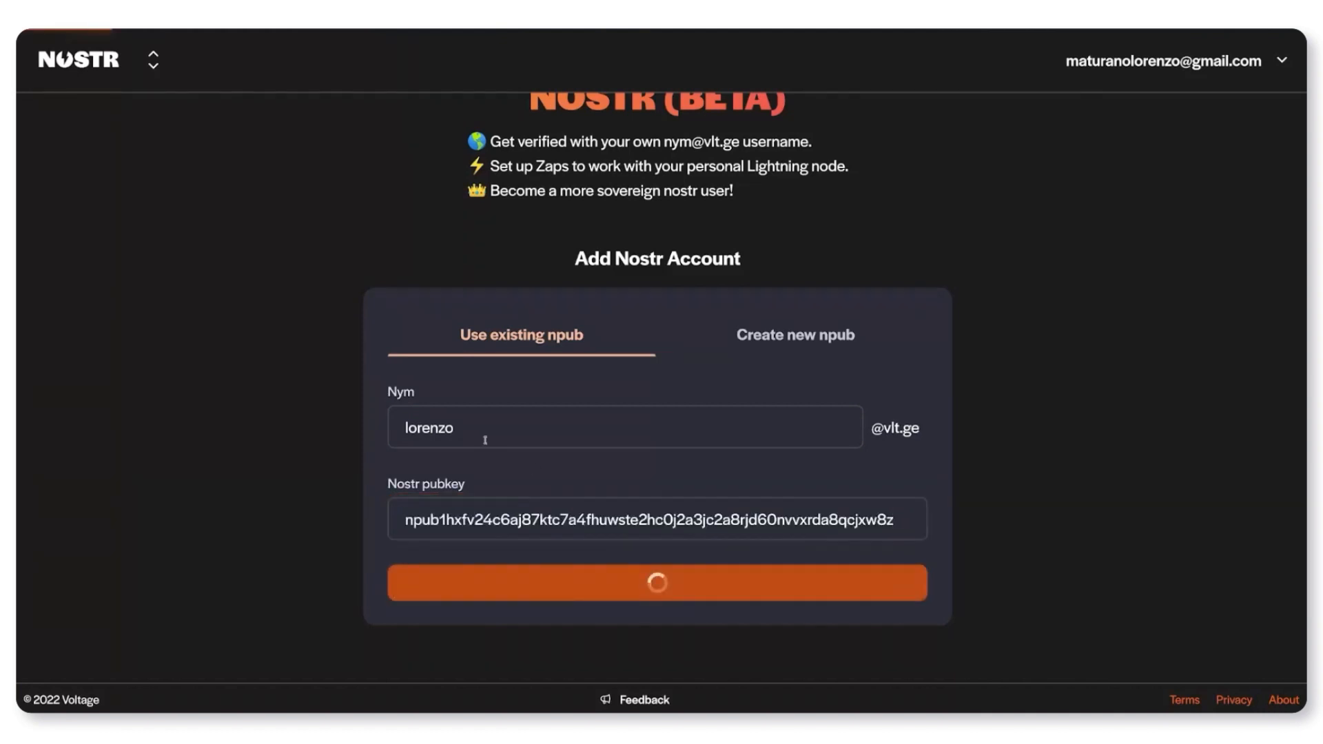
left_click(657, 582)
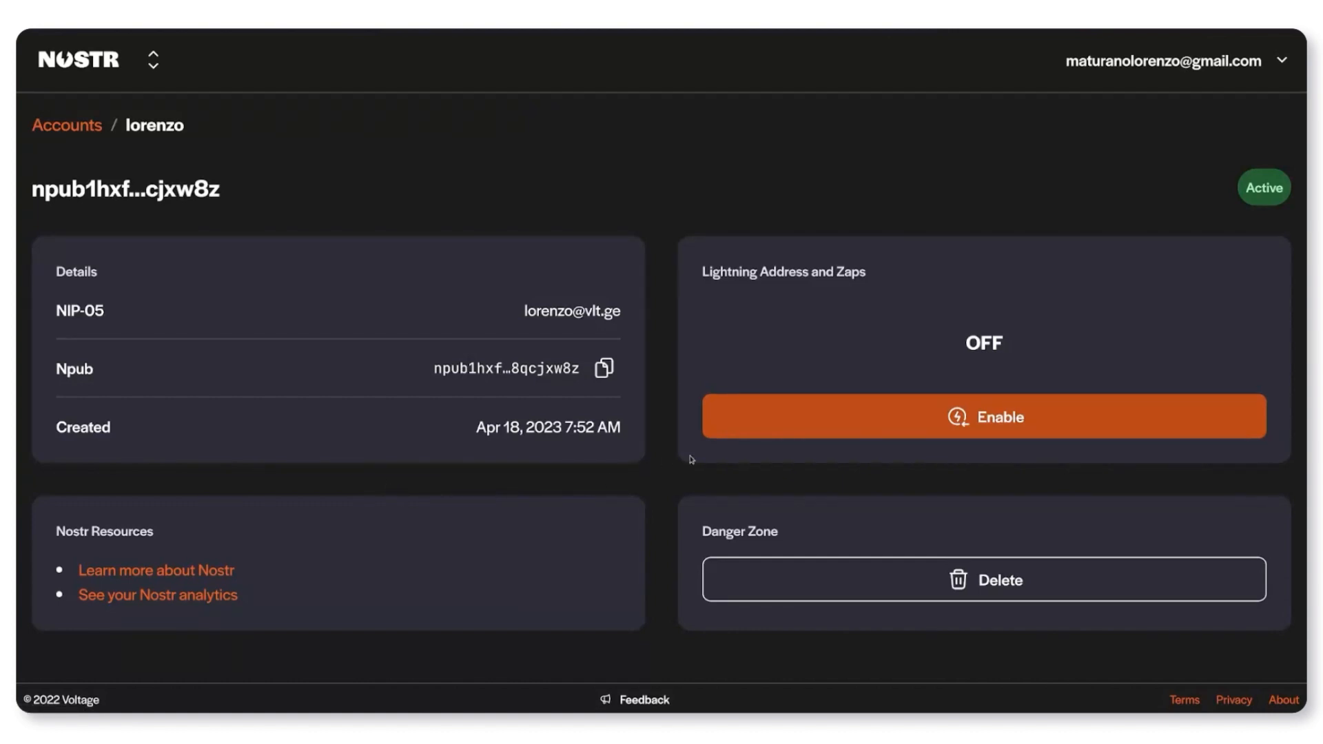
mouse_move(154, 437)
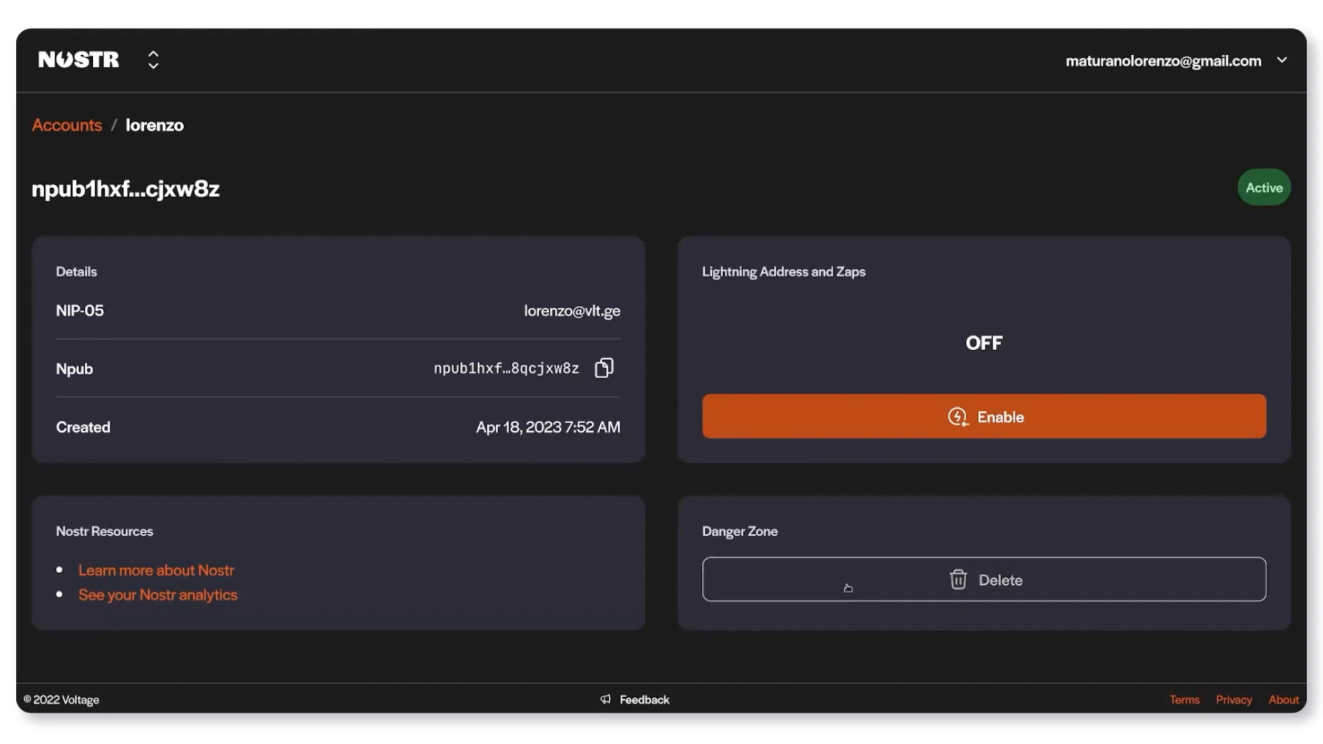
Step: Enable Lightning address and zaps, choosing the self-hosted node connection form
left_click(982, 581)
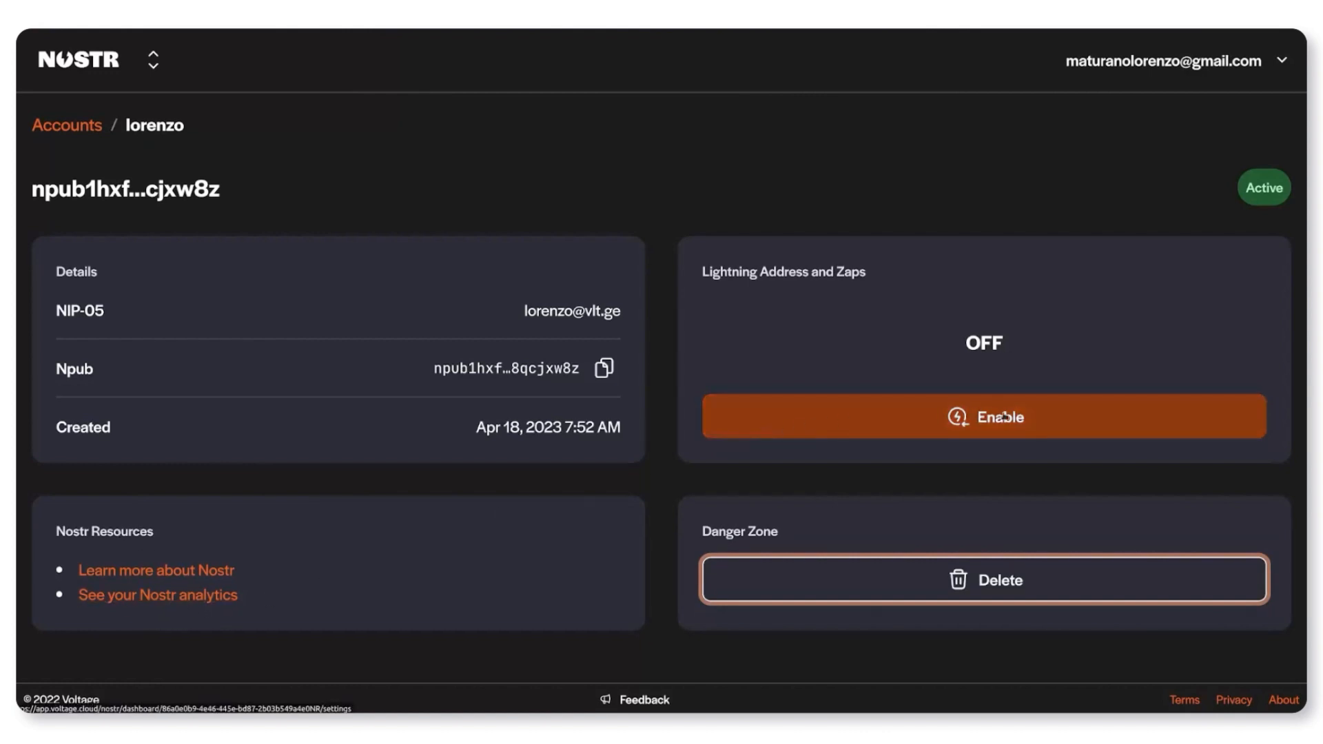
mouse_move(720, 366)
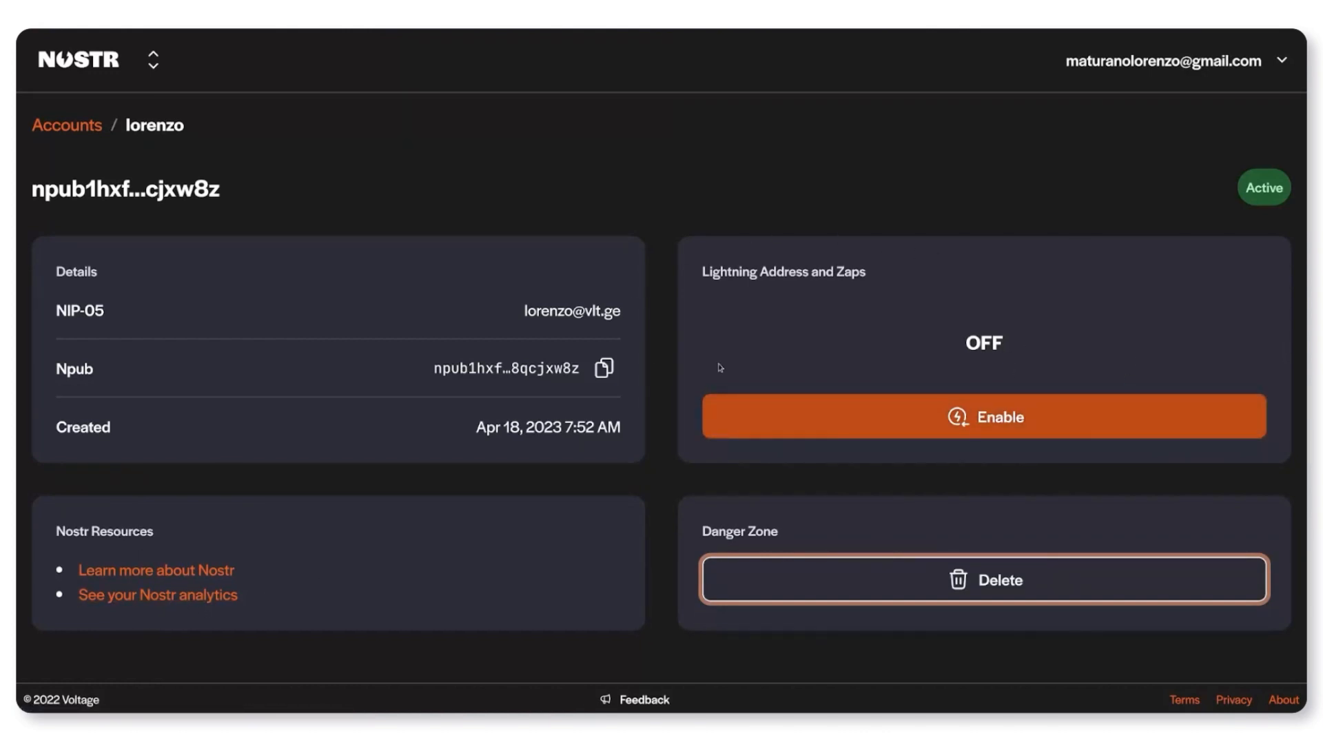
mouse_move(1145, 408)
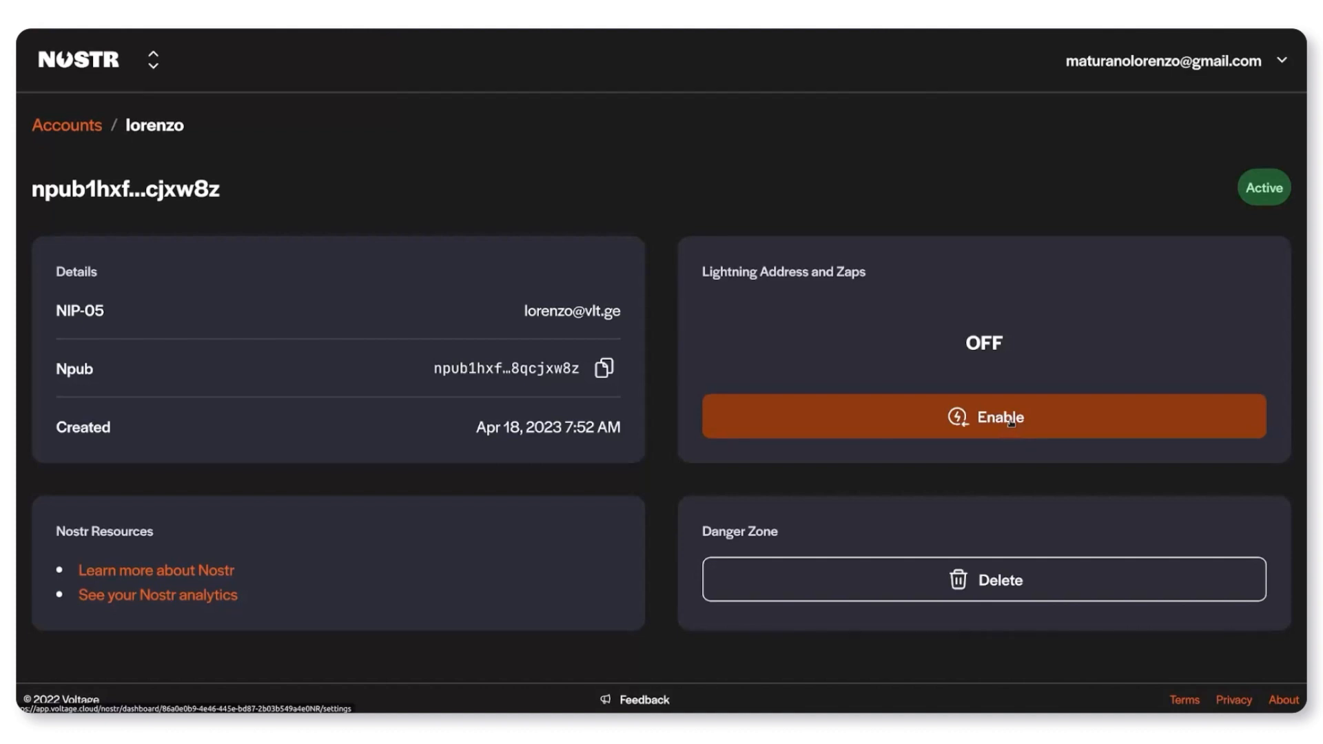
mouse_move(1114, 380)
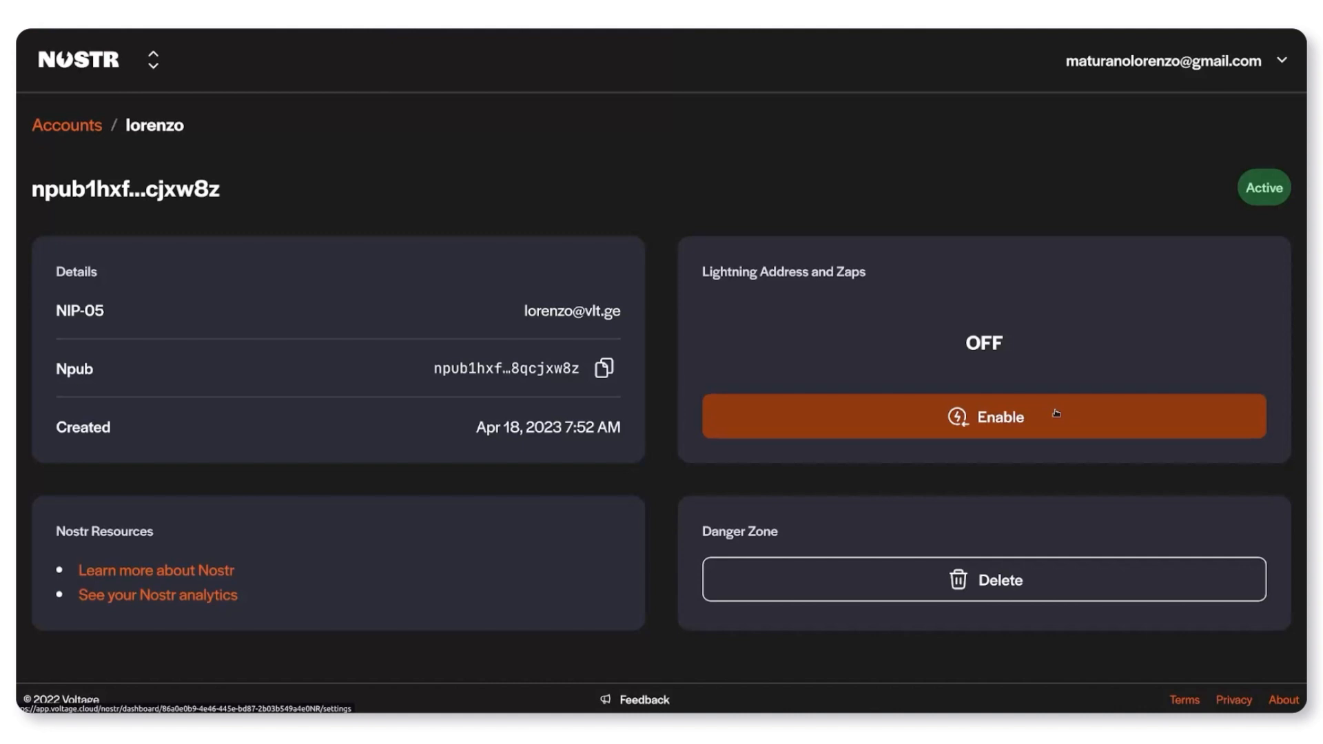
mouse_move(1159, 346)
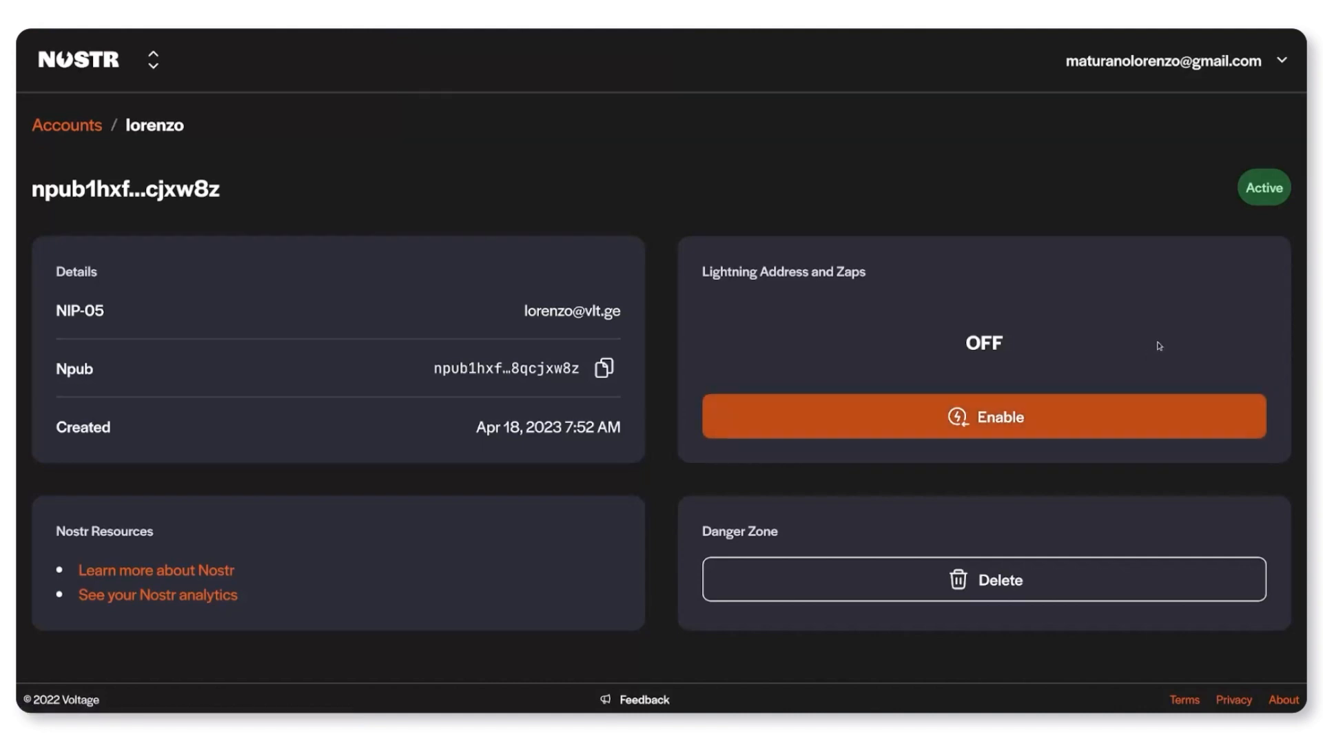
left_click(983, 416)
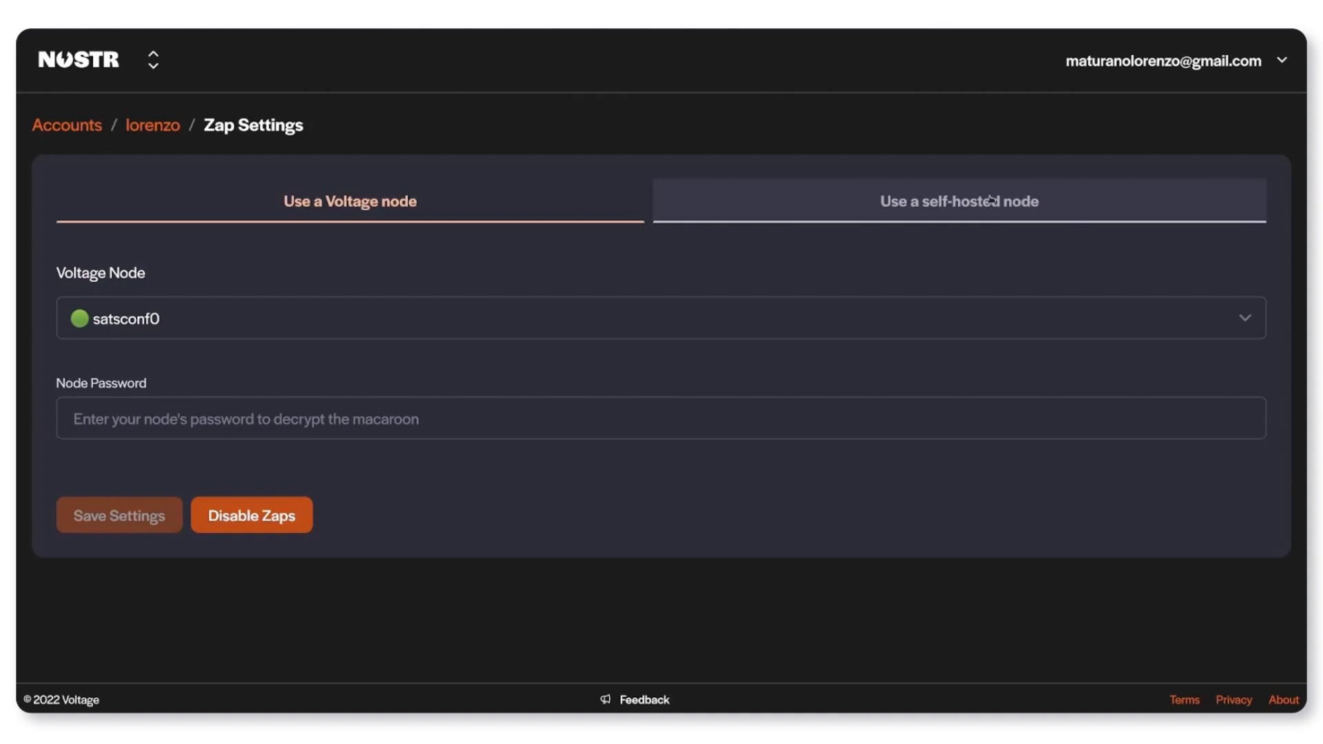
left_click(955, 201)
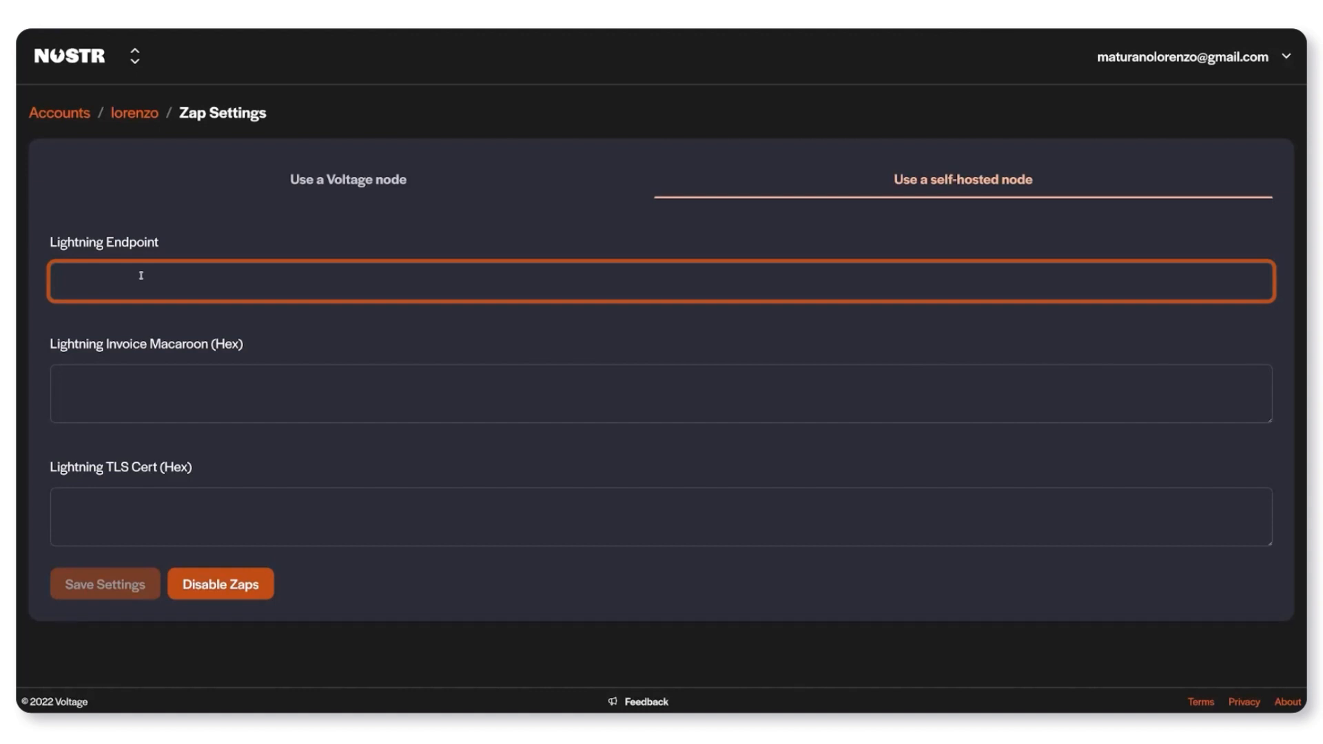
mouse_move(313, 286)
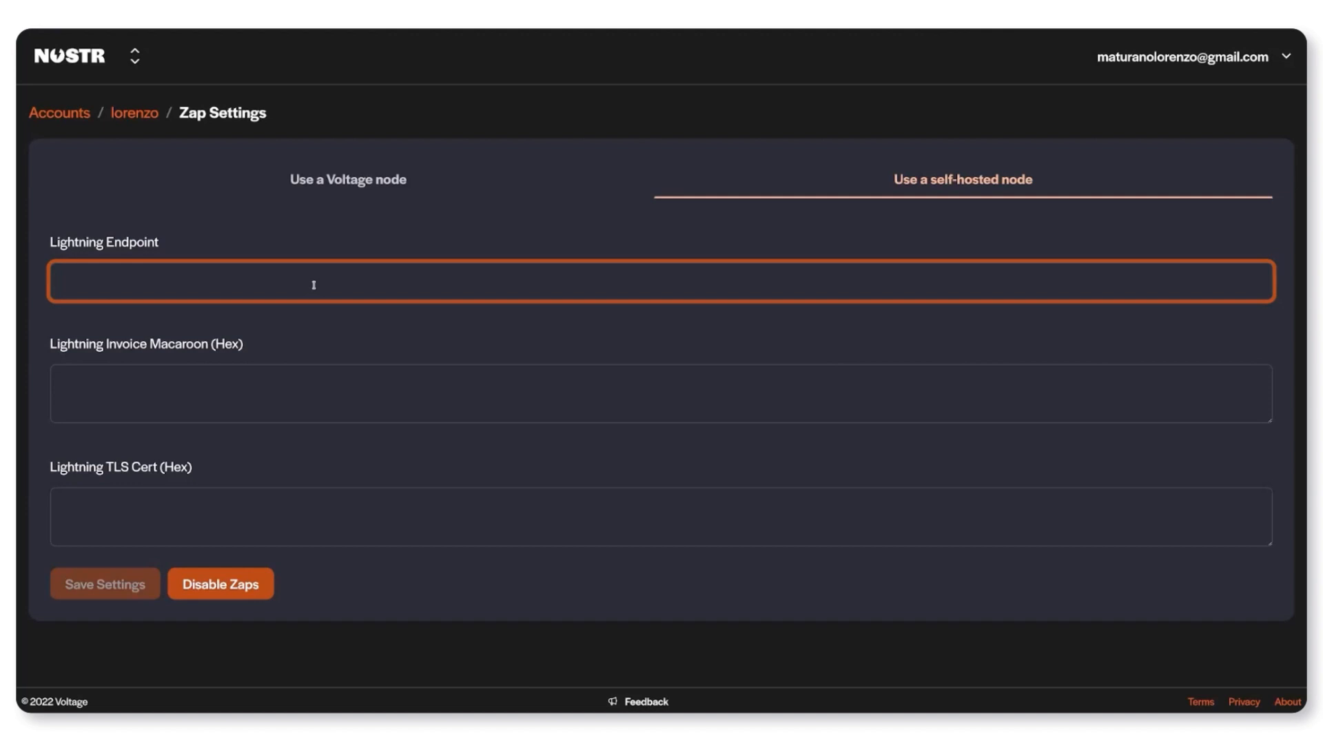
mouse_move(426, 271)
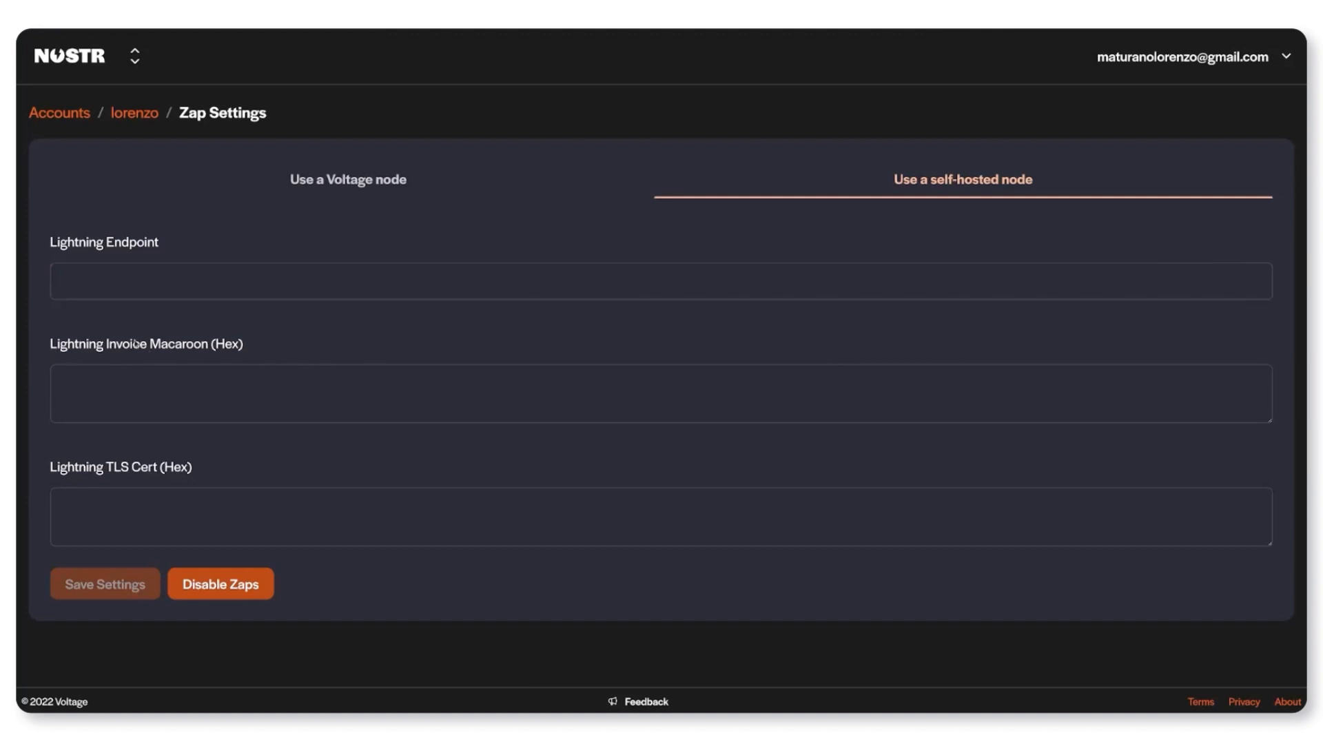
Step: Bake an invoices:write macaroon with lncli and list the .lnd folder, spotting tls.cert
left_click(660, 393)
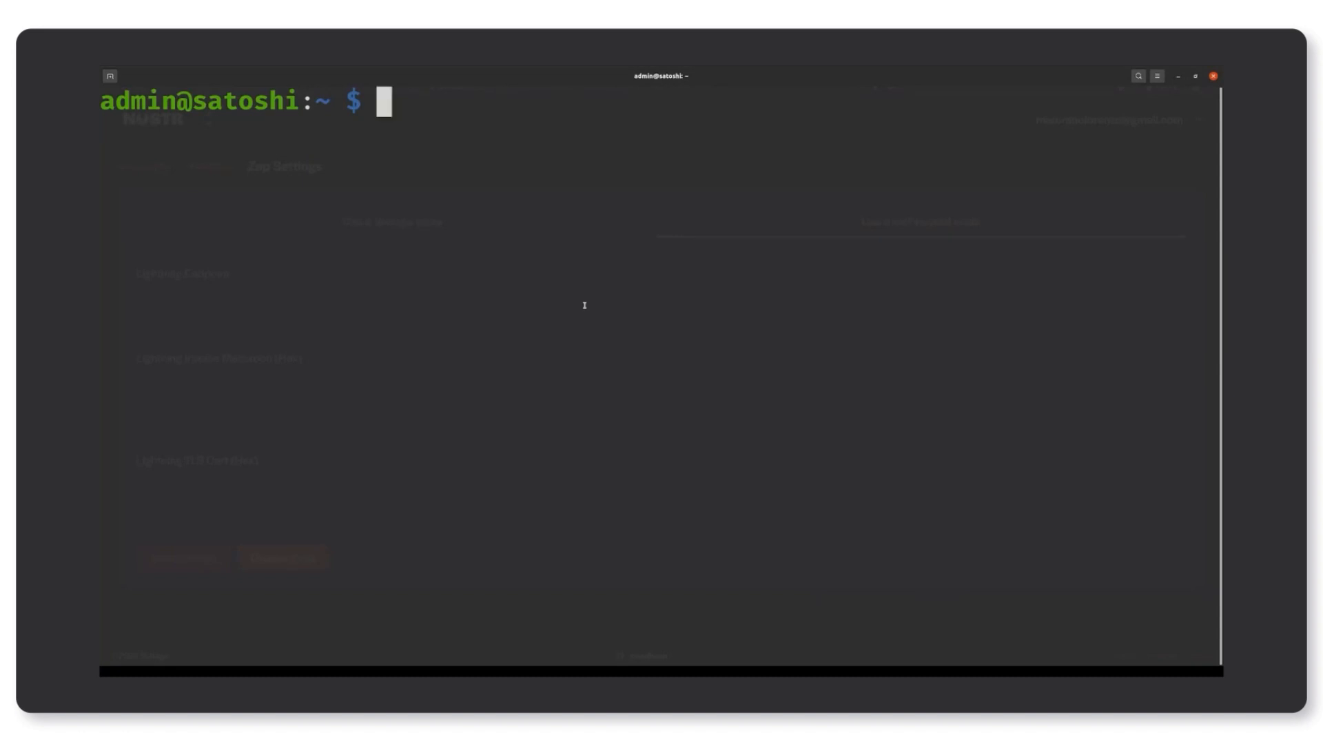
type("lncli bakemacaroon invoices:write")
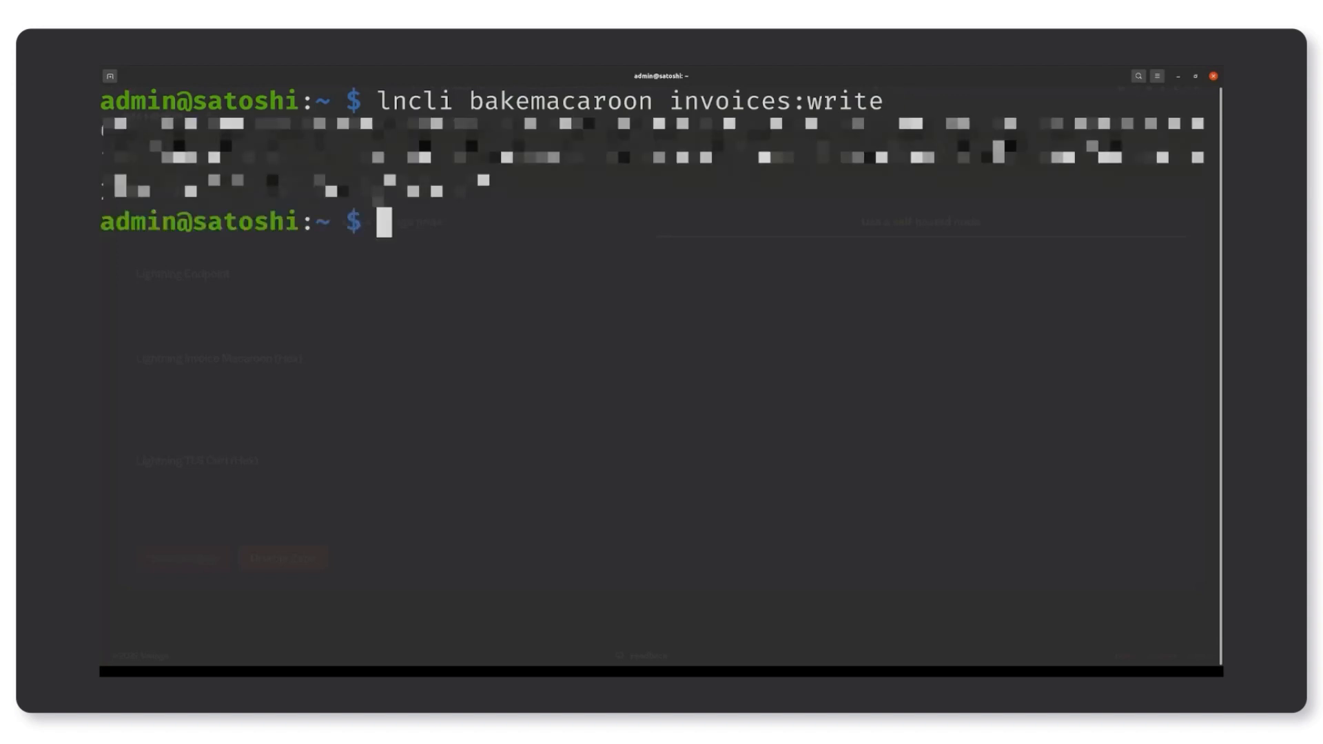
type("ls .lnd/")
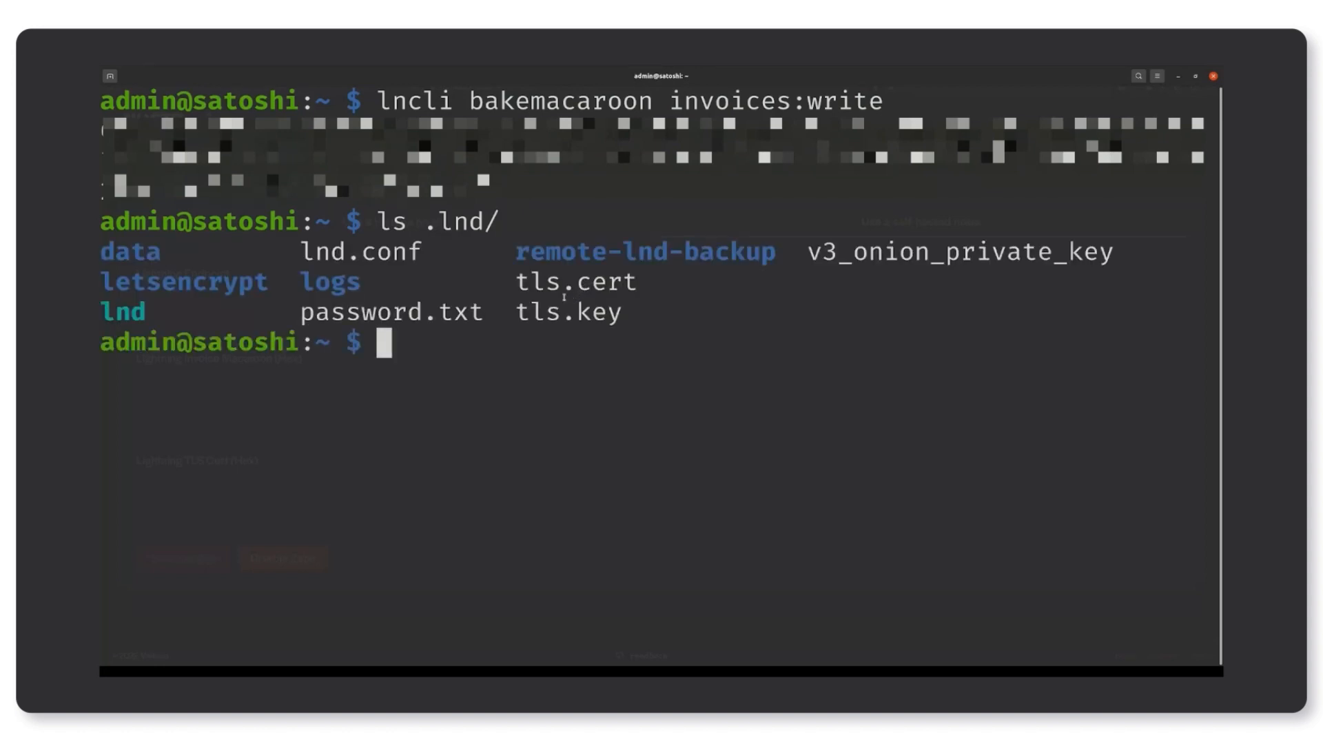
double_click(566, 281)
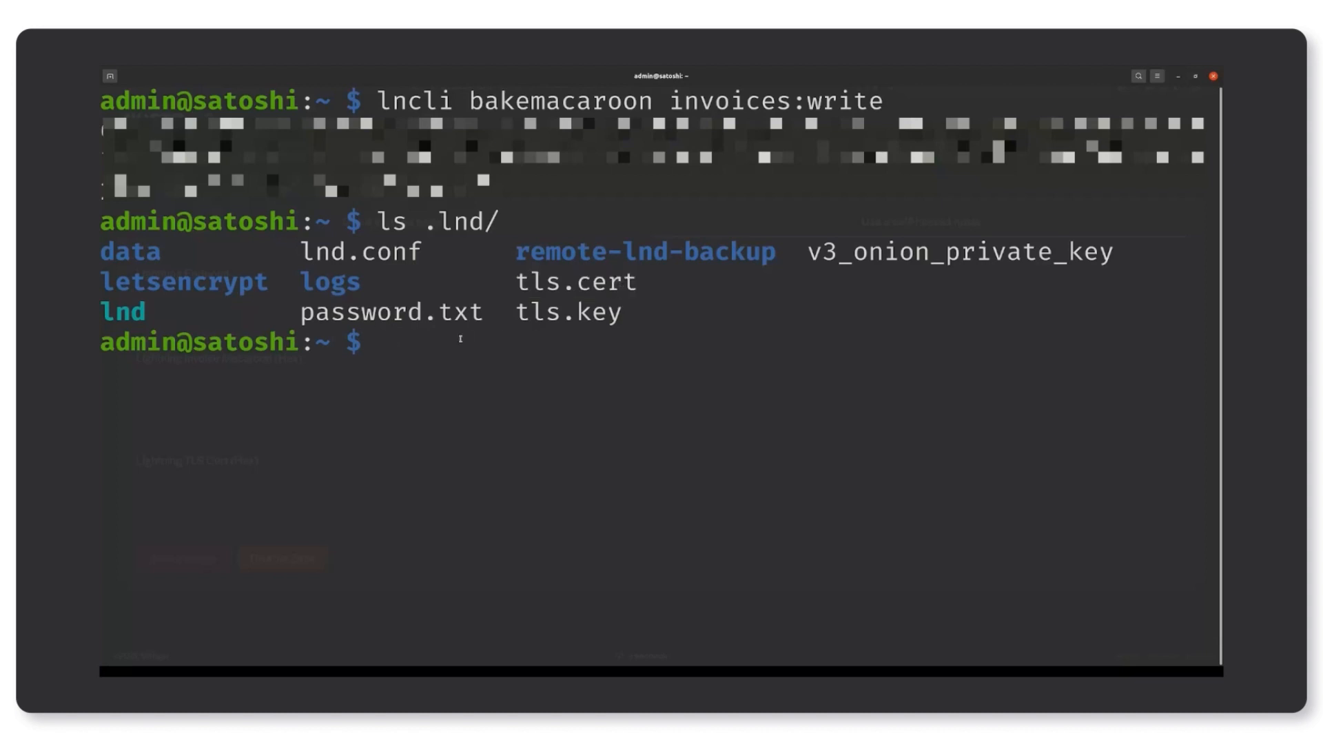
Step: Compose the hex-dump command xxd -p .lnd/tls.cert at the prompt
type("xx")
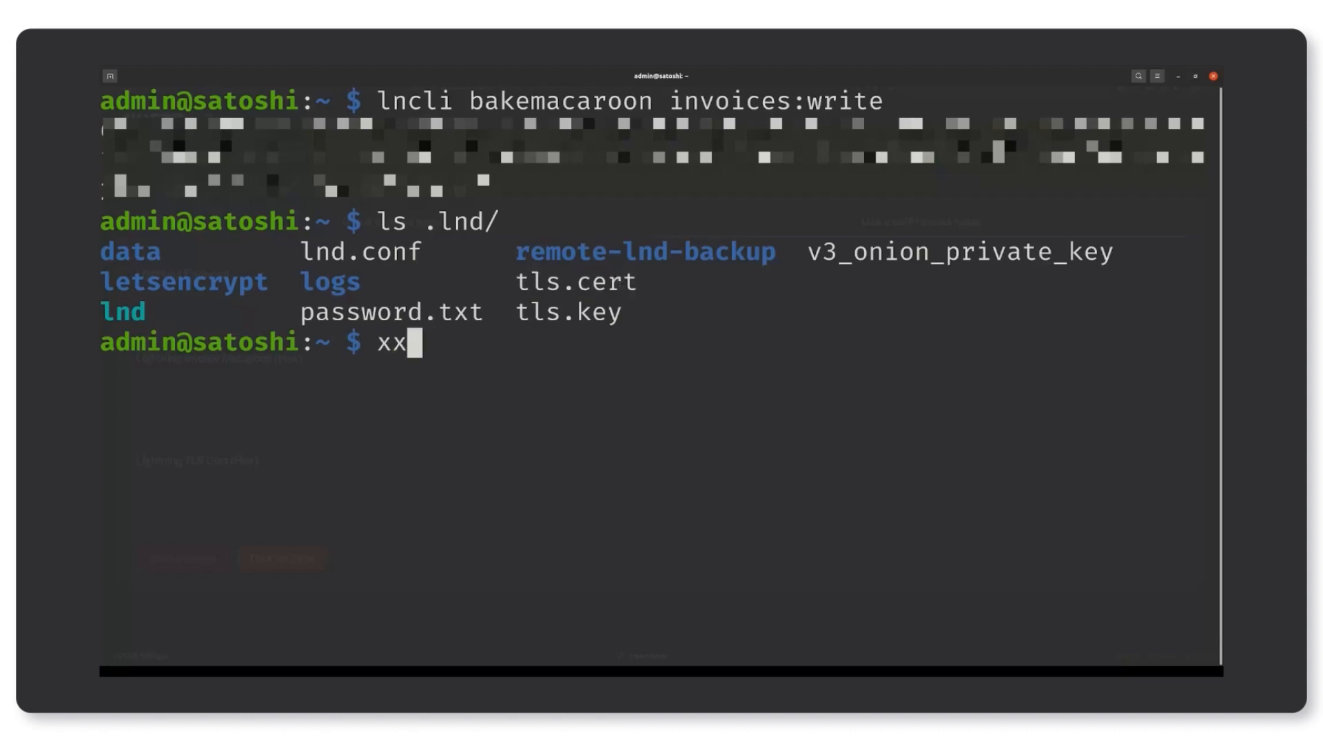
type("d -p .l")
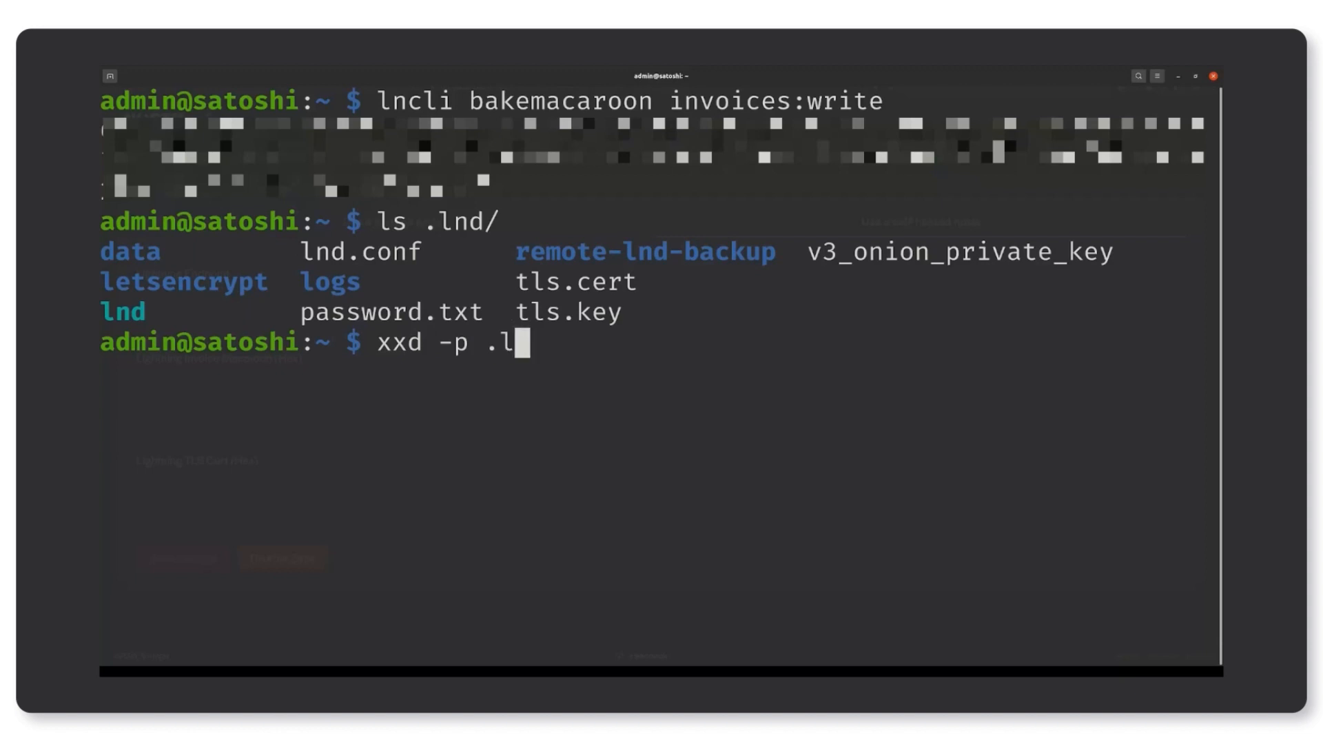
type("nd/")
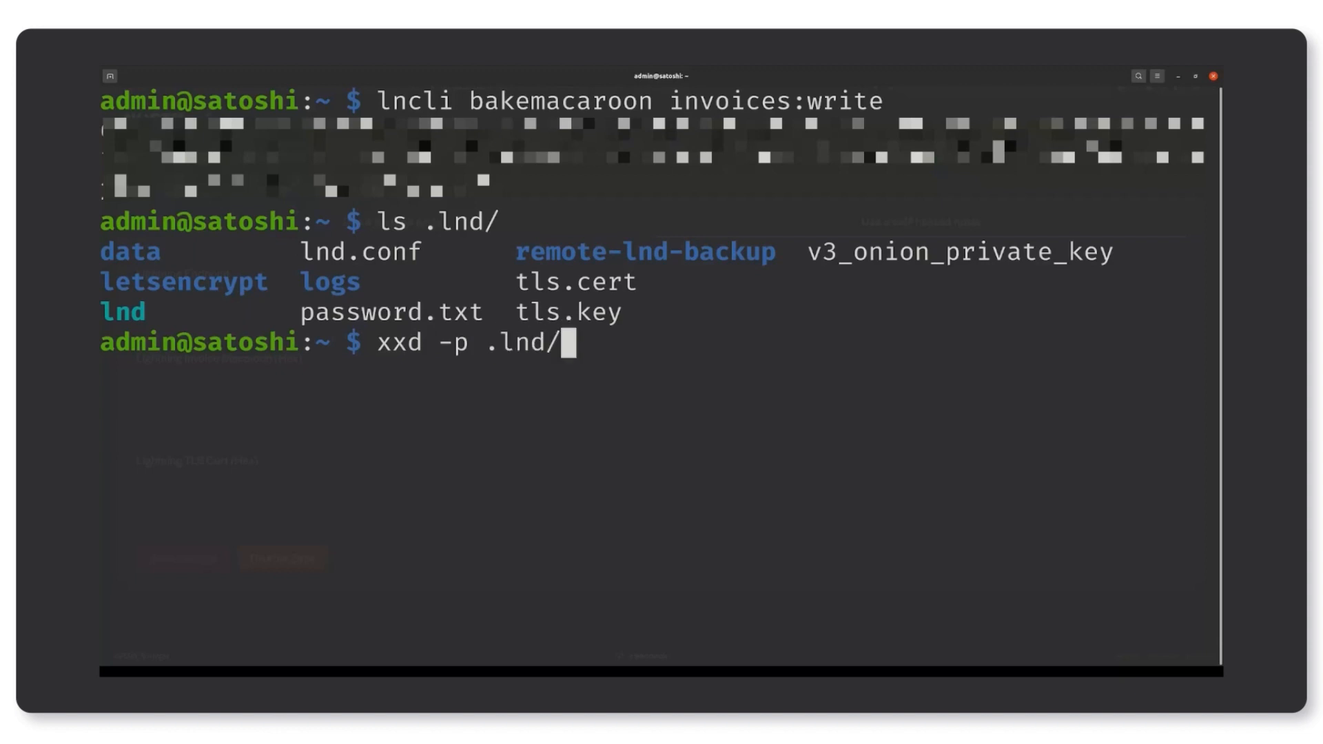
type("tls")
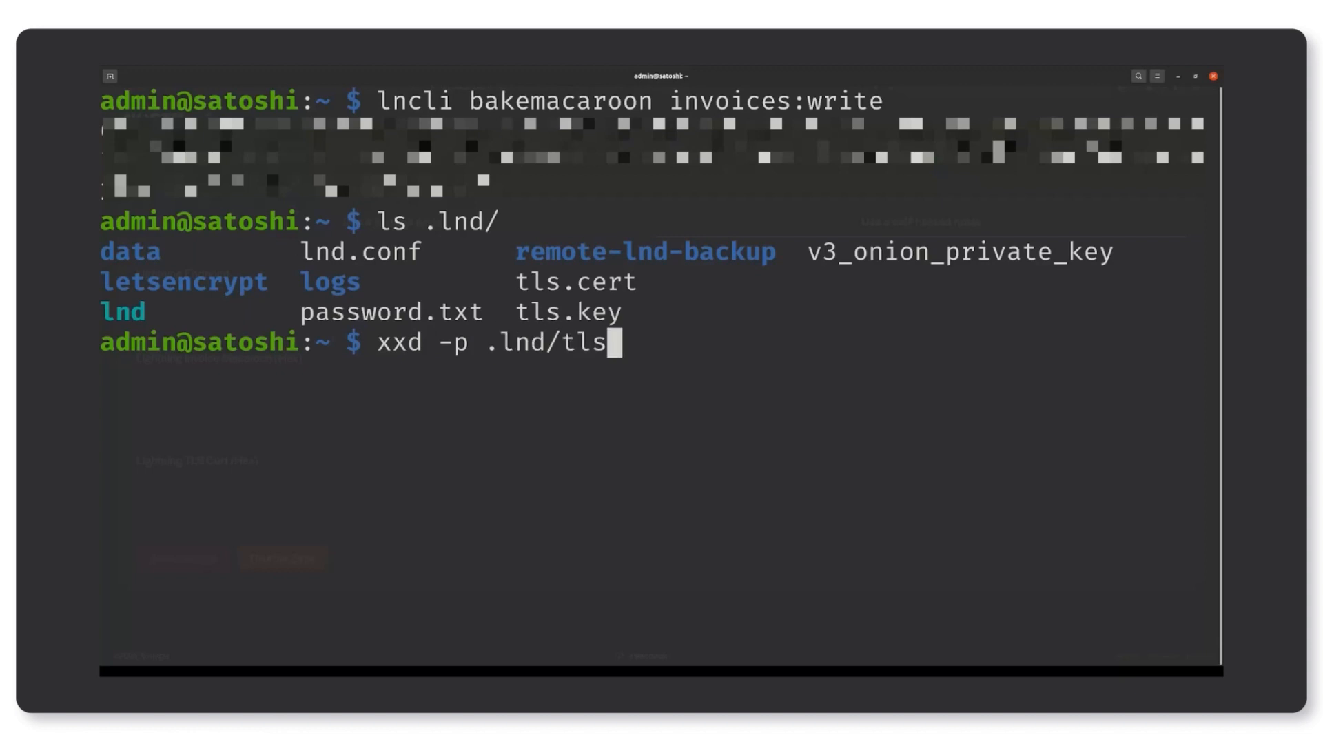
type(".cert")
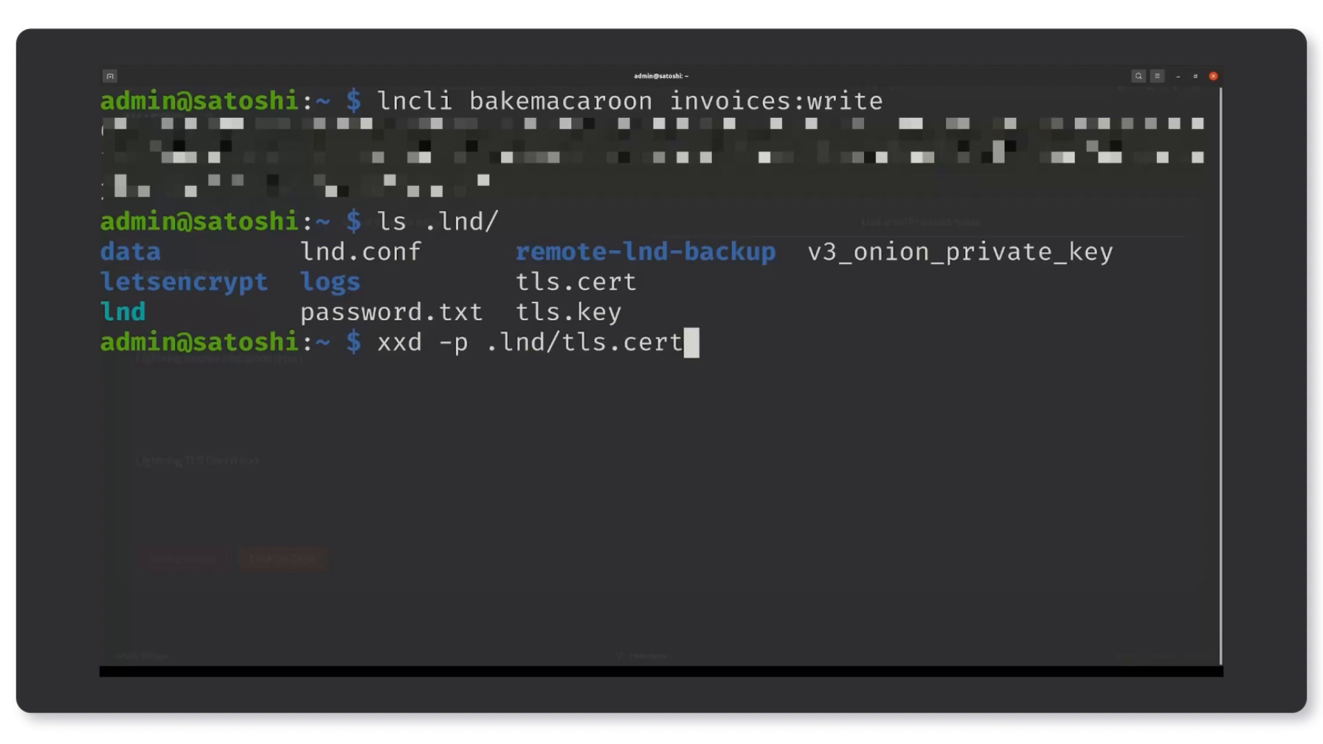
key("Backspace")
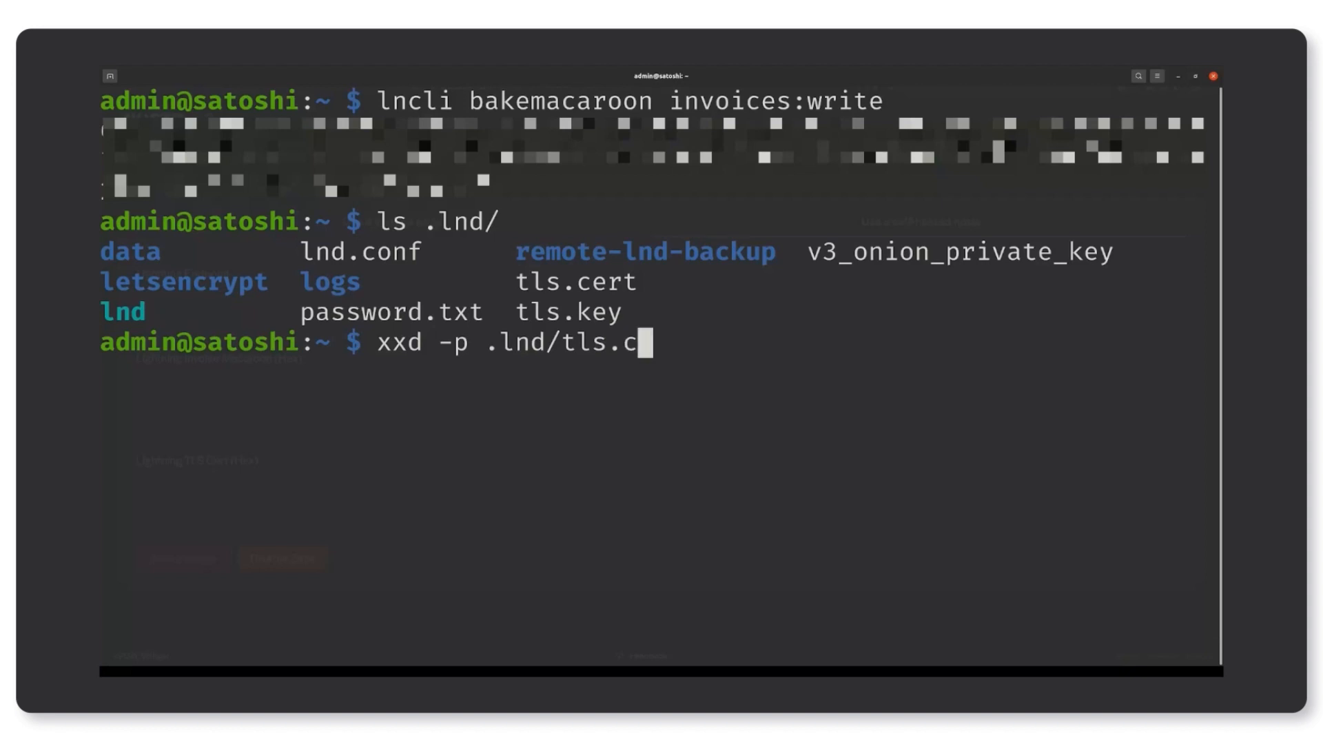
type("ert")
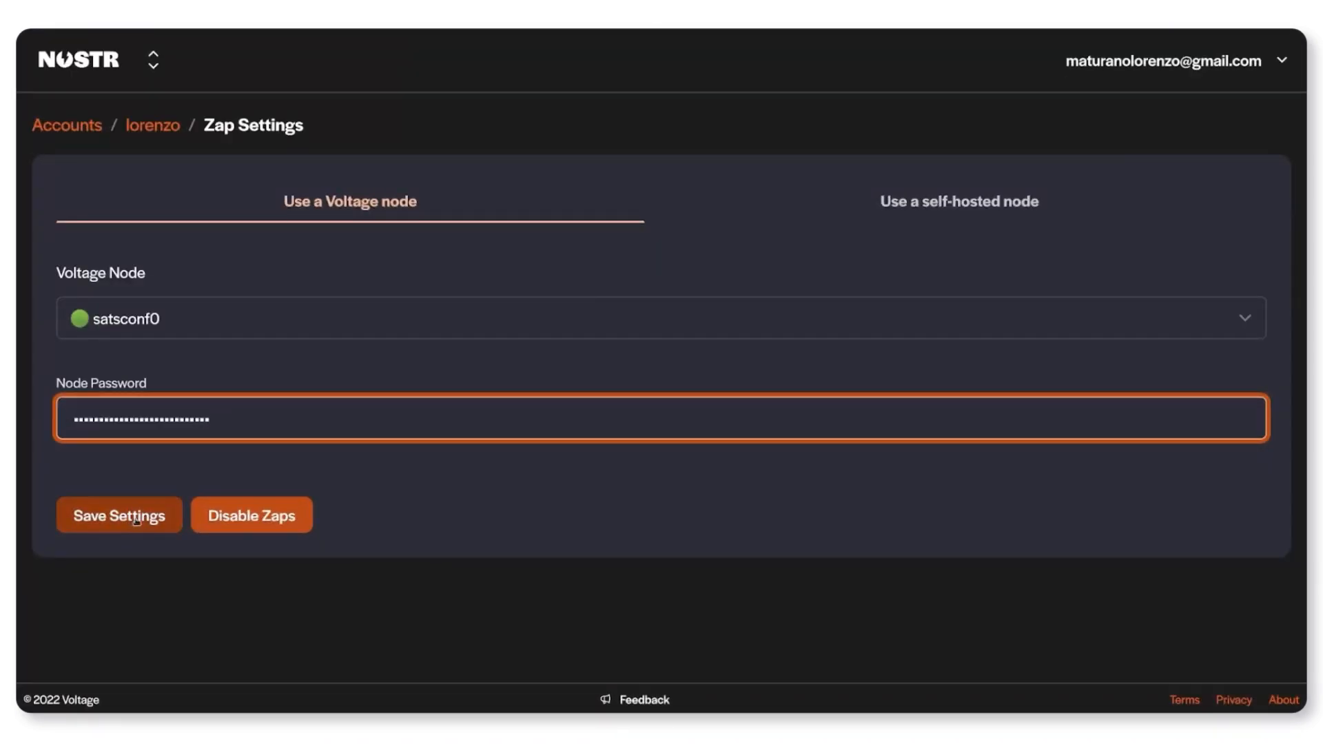
Step: Save zap settings on the satsconf0 Voltage node so Lightning Address and Zaps show ON
left_click(119, 514)
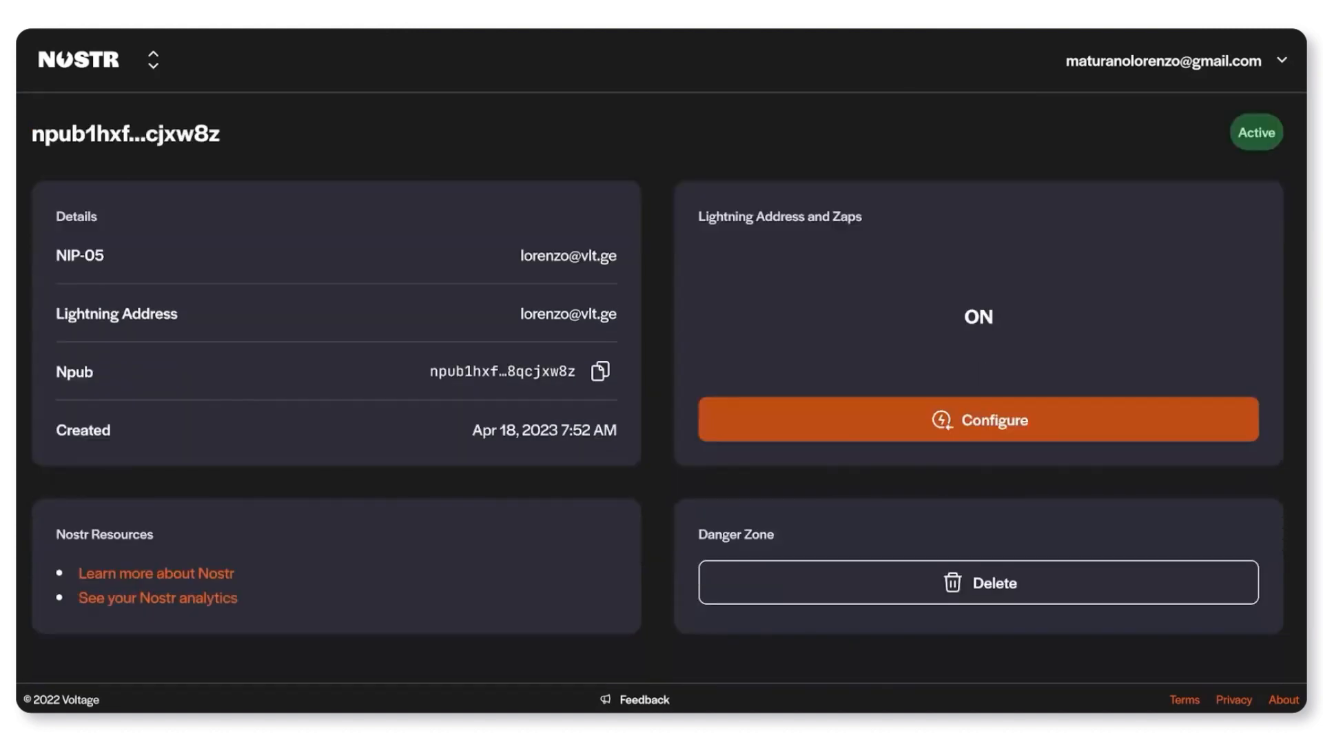
mouse_move(849, 145)
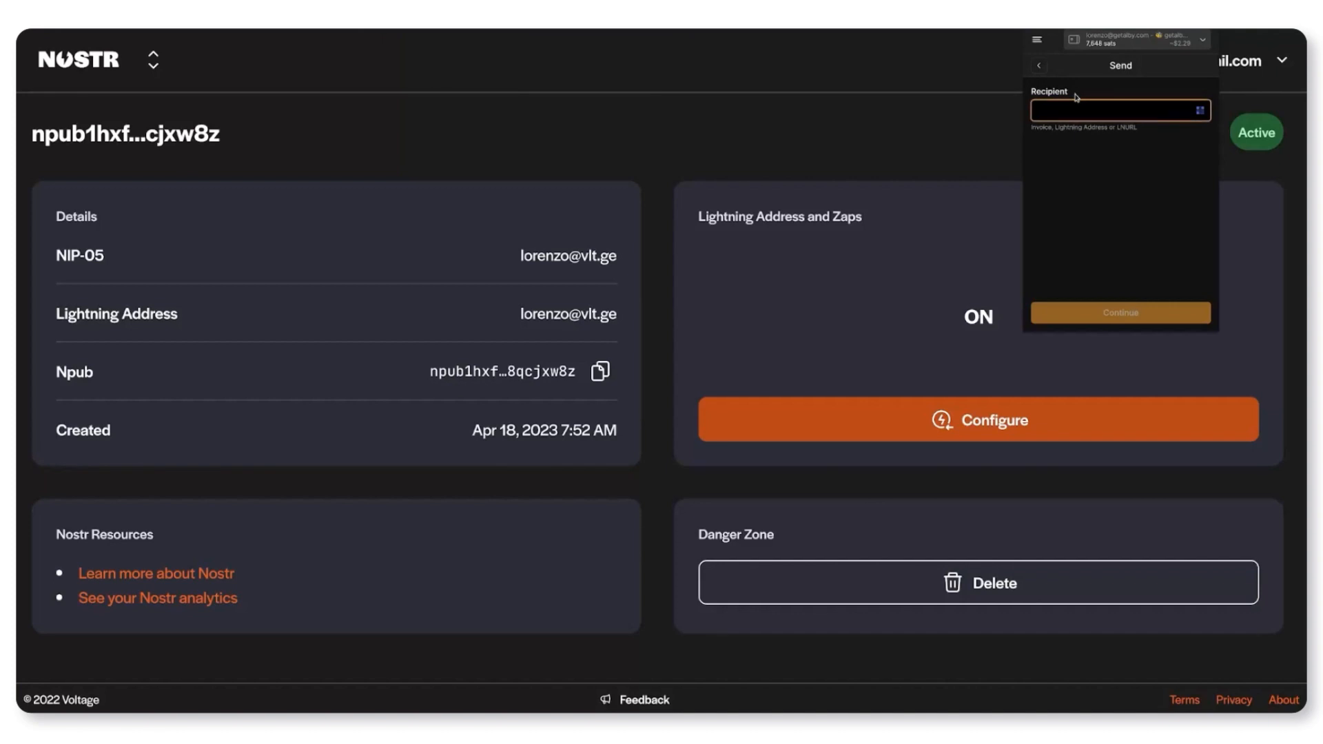
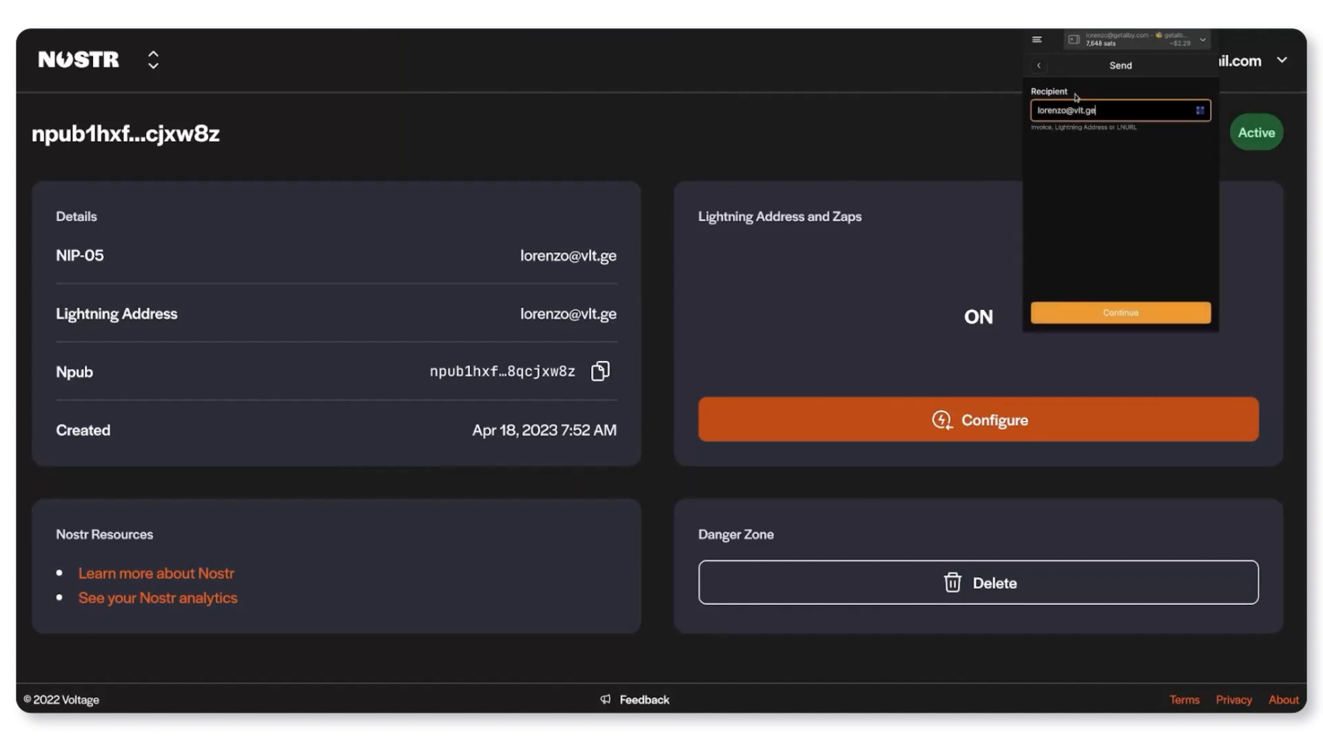
left_click(1120, 313)
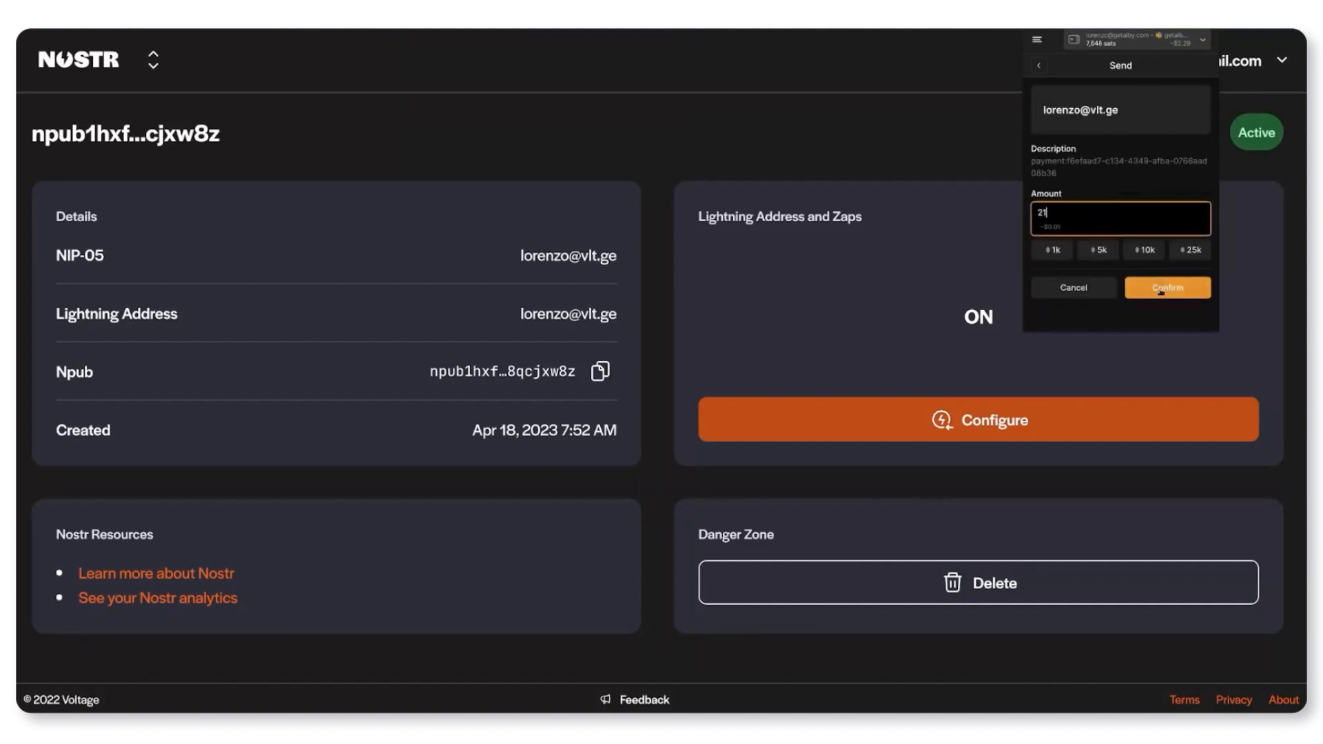
left_click(1168, 287)
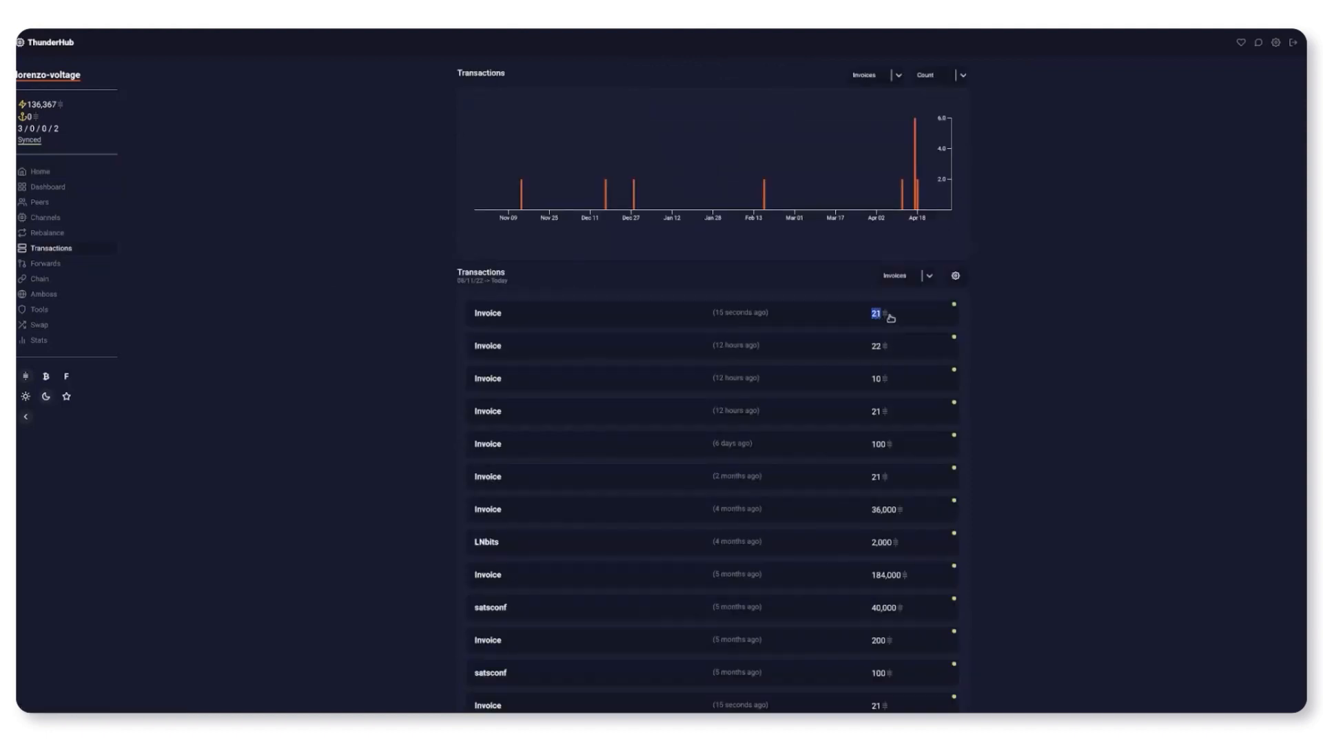
left_click(40, 171)
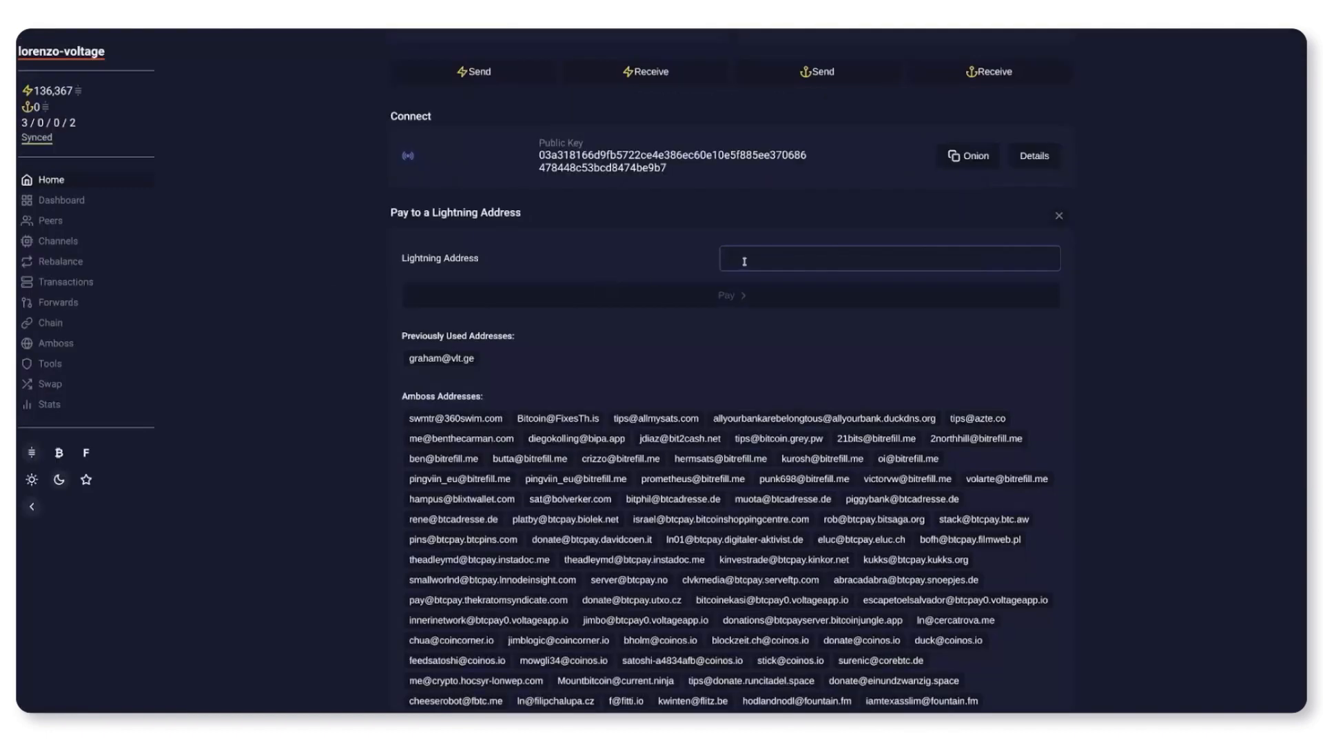
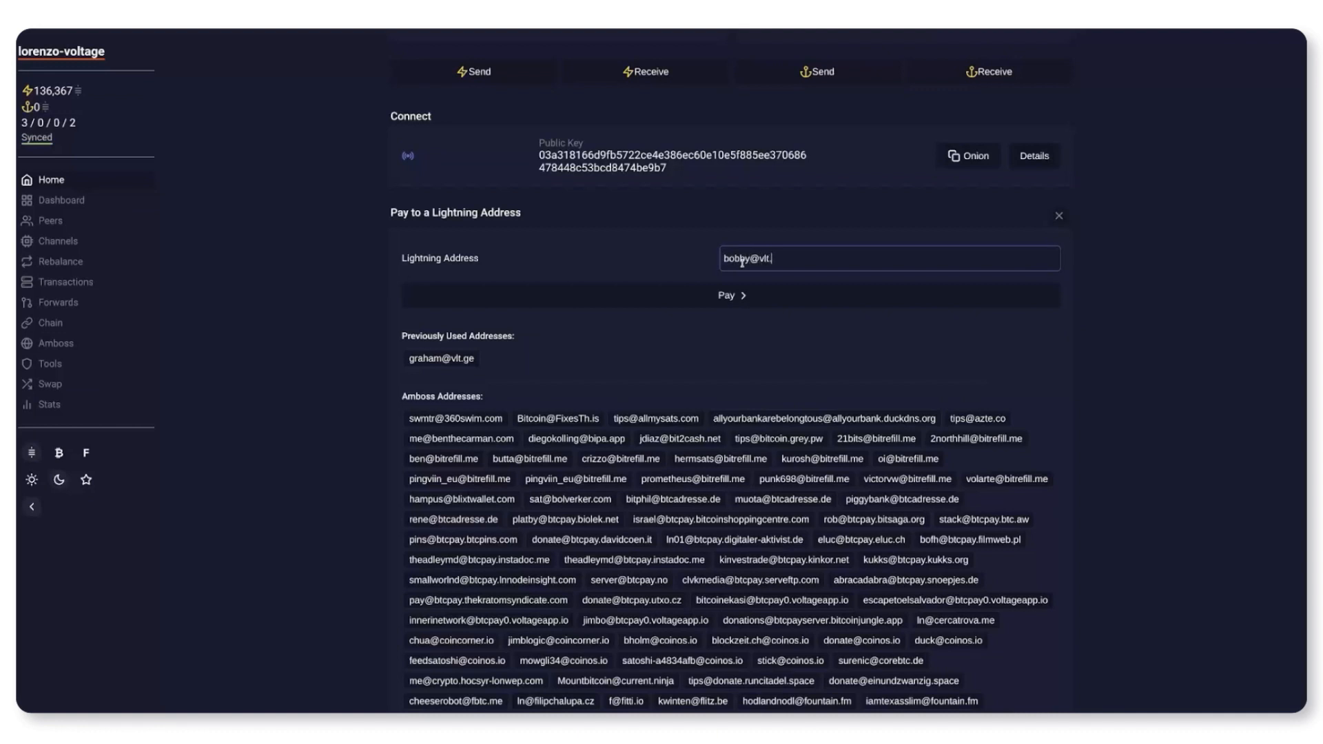
left_click(731, 295)
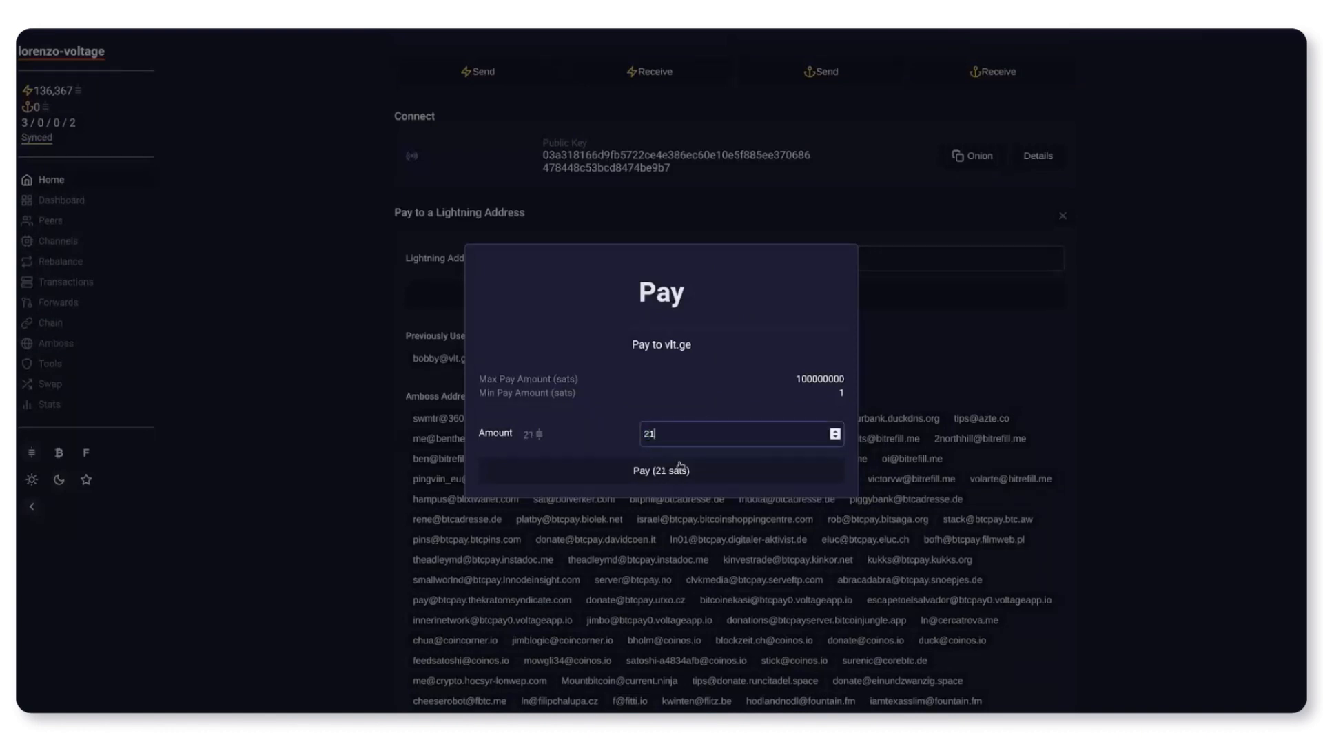
left_click(660, 470)
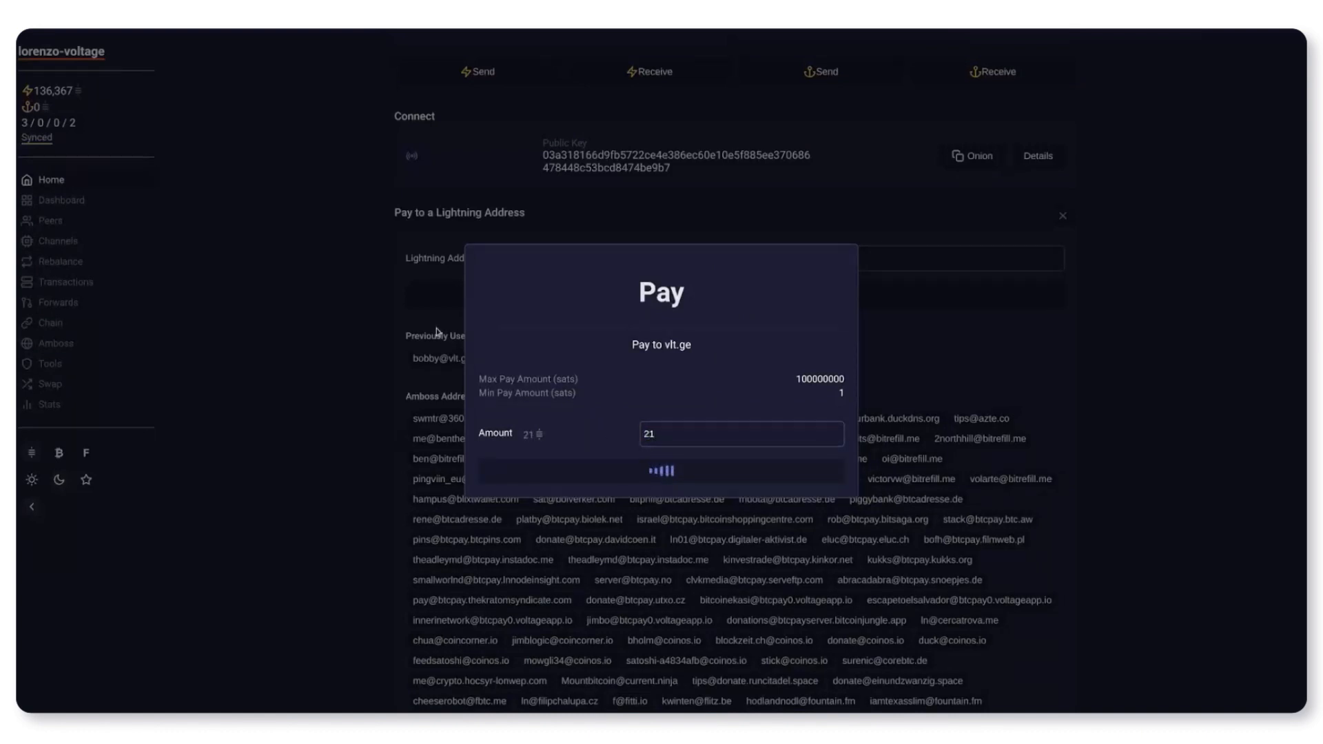
left_click(662, 471)
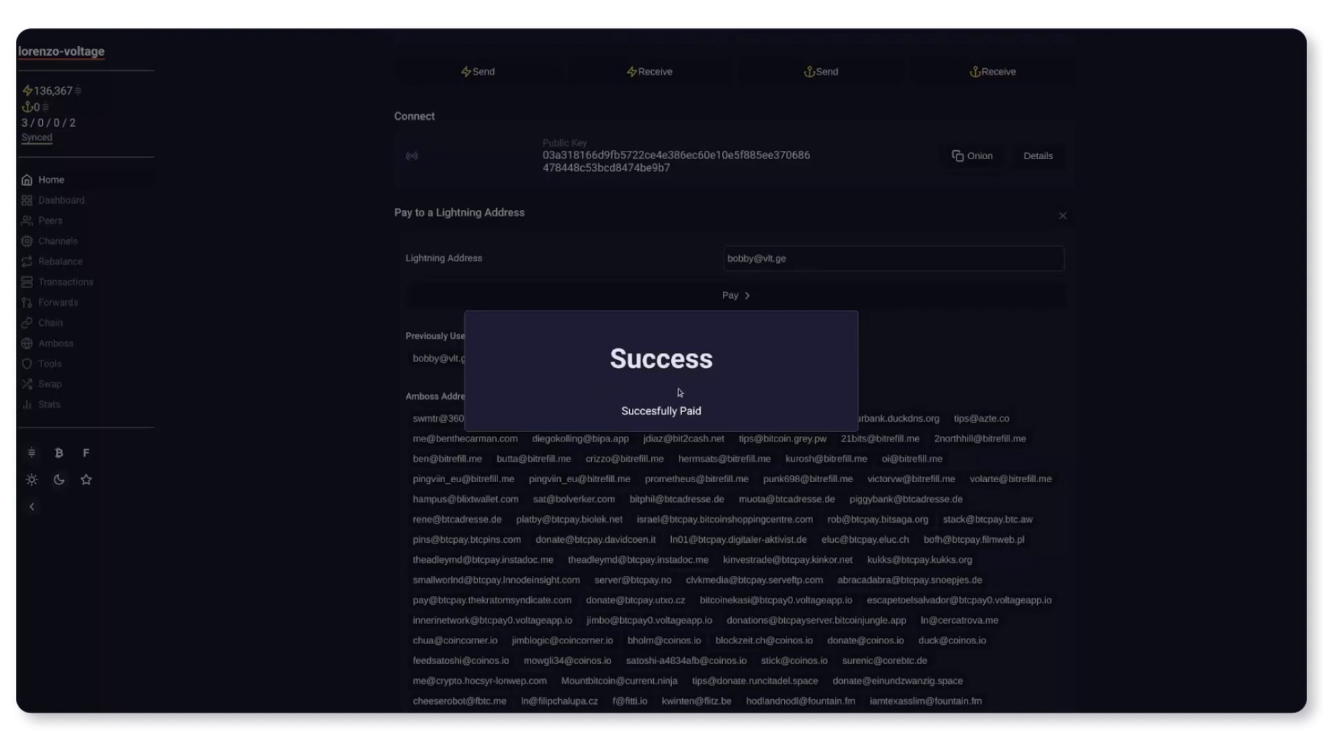